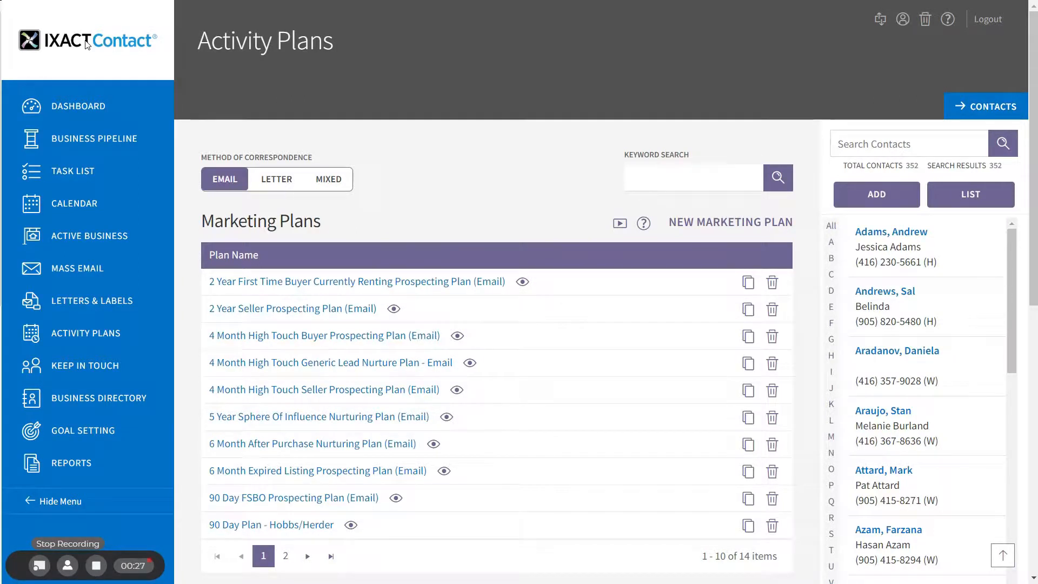
mouse_move(98, 59)
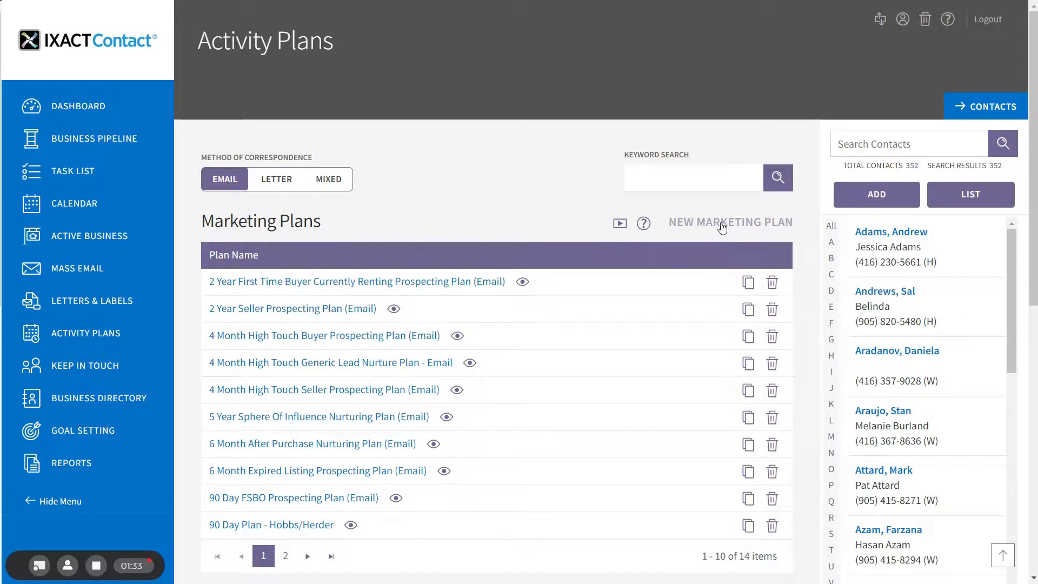
Step: Start a new marketing activity plan from the Activity Plans list
click(729, 222)
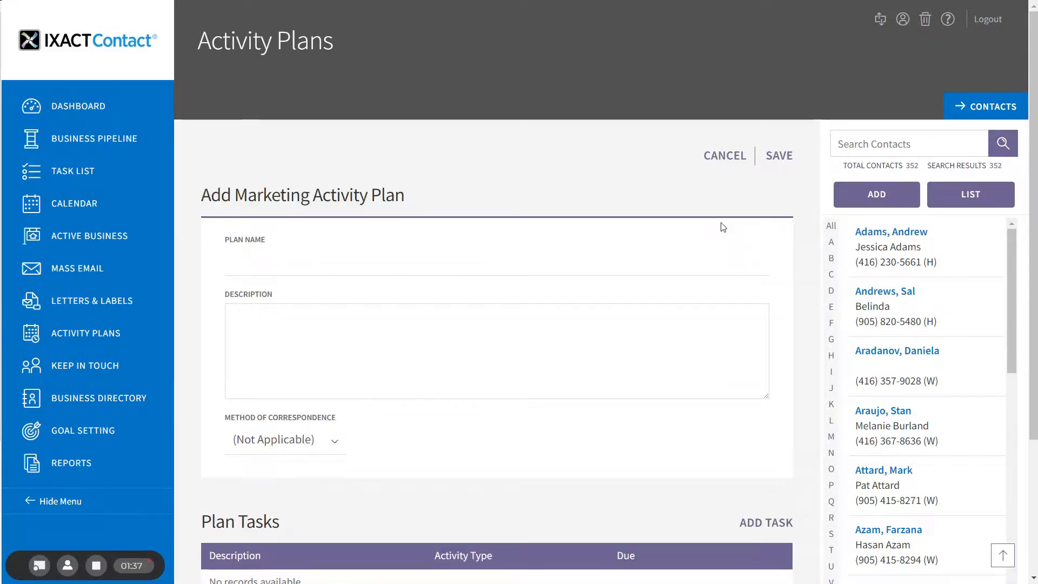
Step: Name the plan 'Prospect Follow-up' and set its Method of Correspondence to Email
click(303, 261)
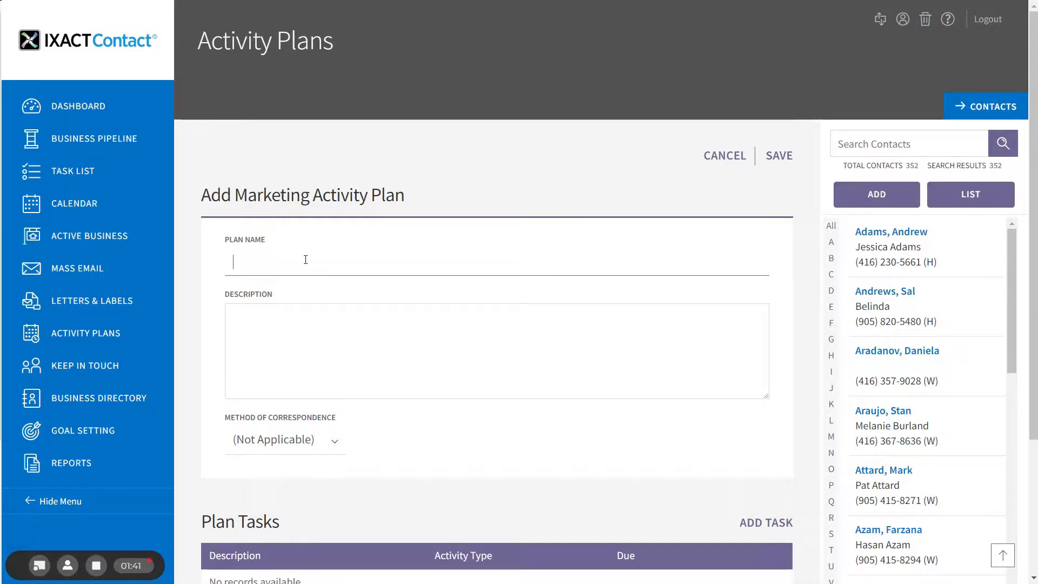
text(Prospect Fo)
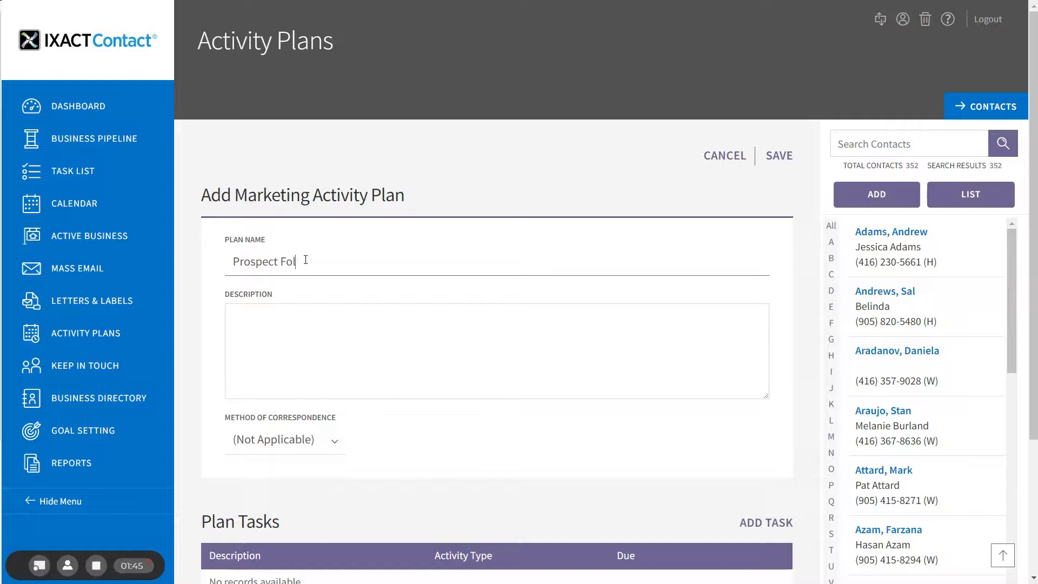
text(low-up)
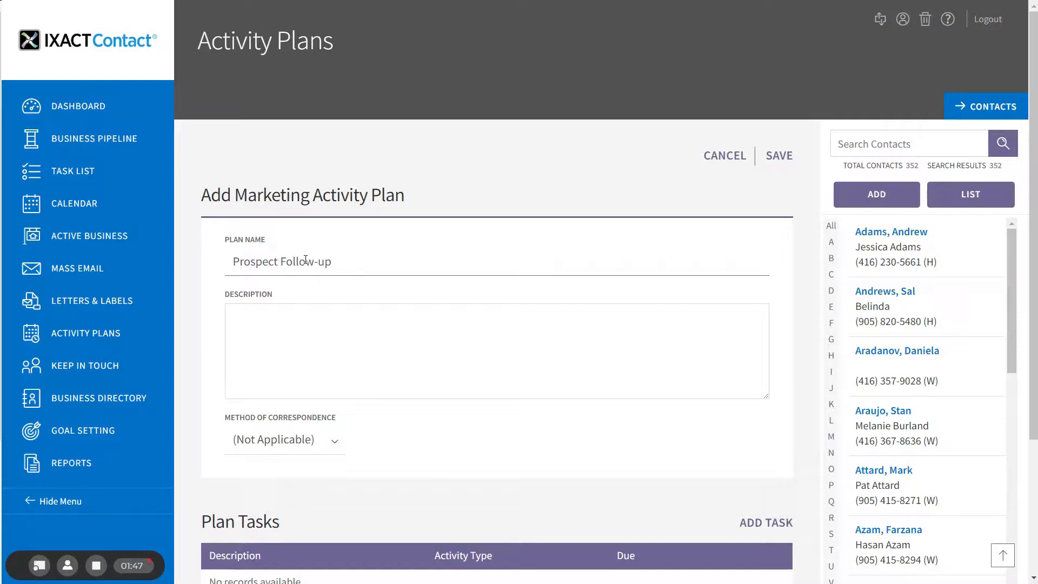
click(332, 260)
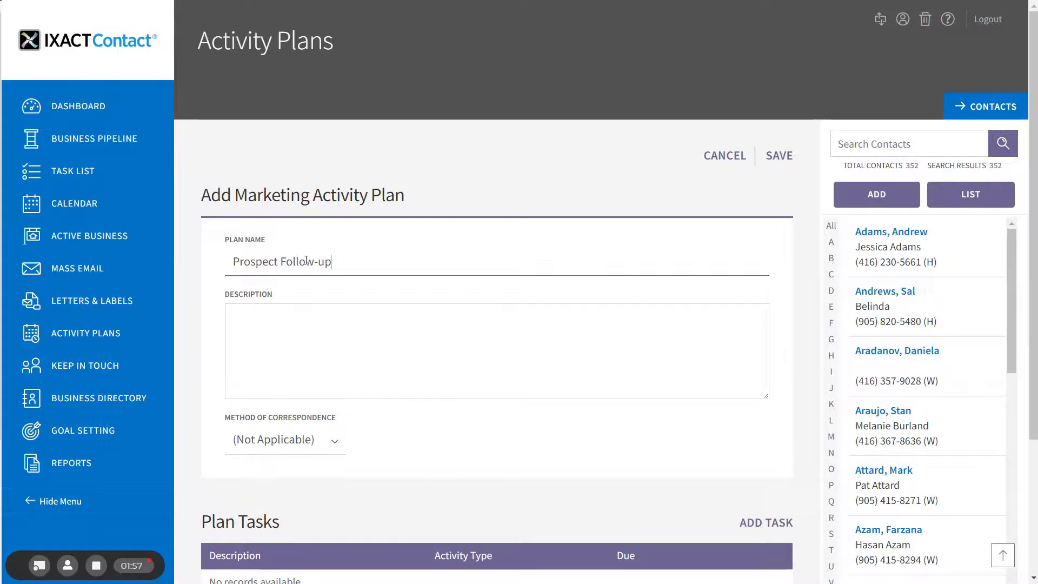
click(270, 368)
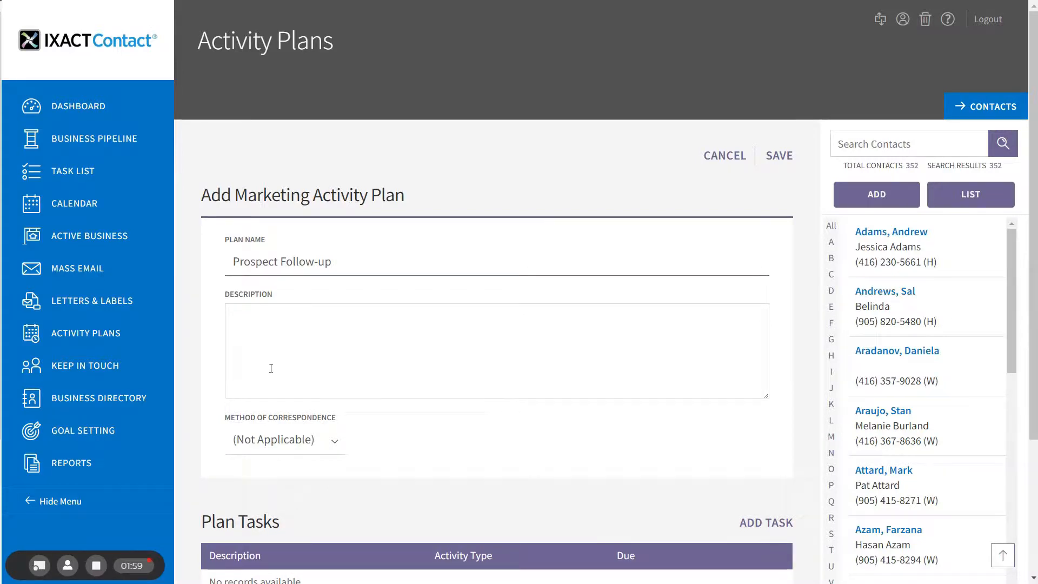
click(285, 441)
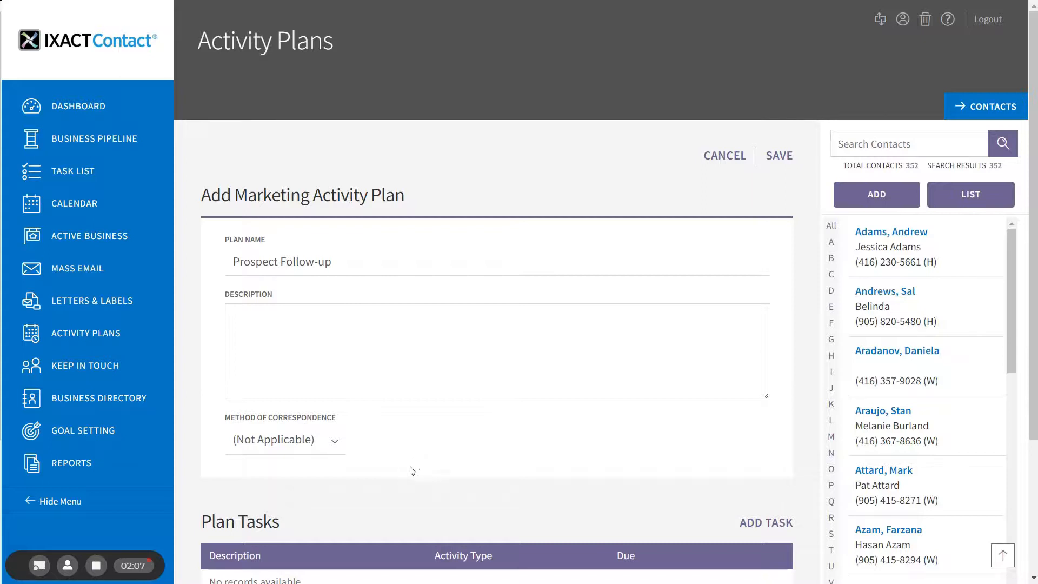
click(285, 440)
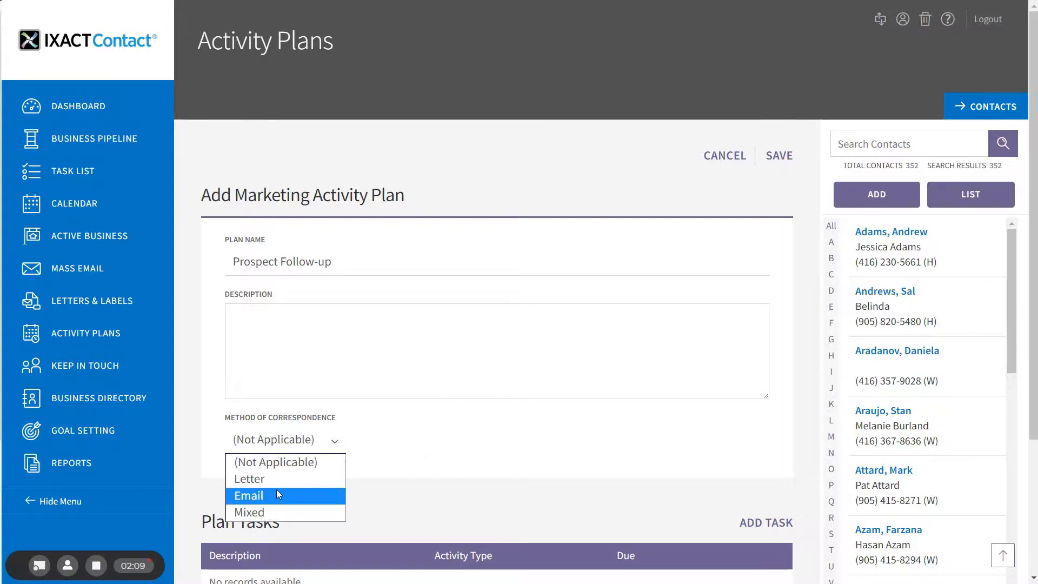
click(249, 495)
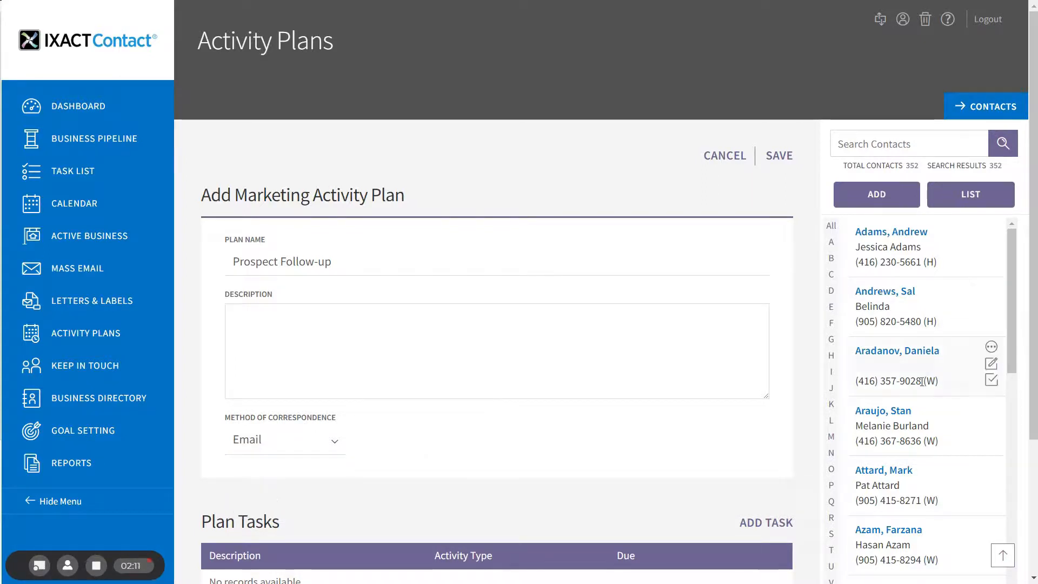
Step: Begin adding the first plan task, bringing up the Set Up an Activity Plan Task form
scroll(down, 3)
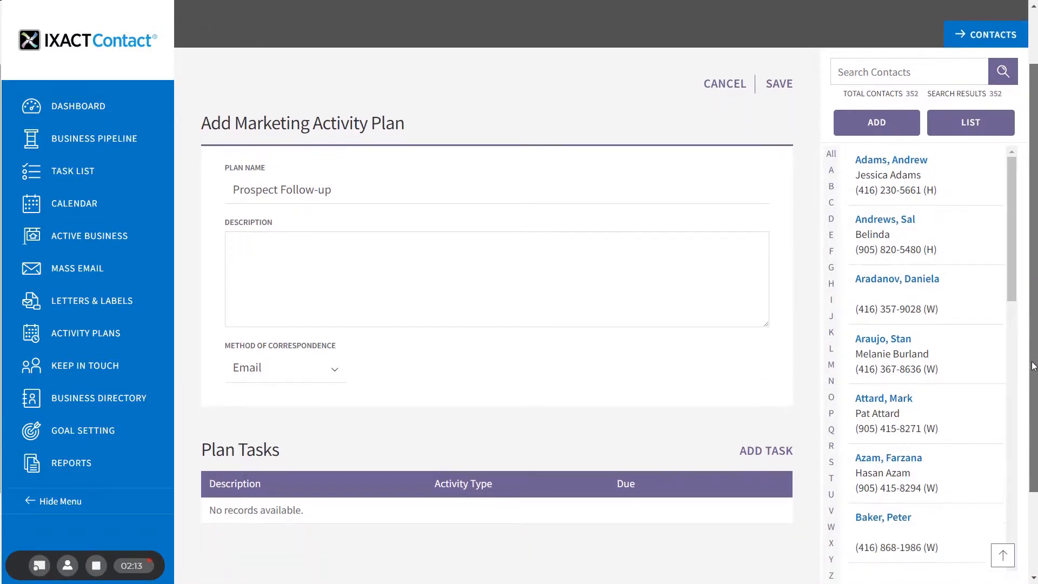
scroll(down, 3)
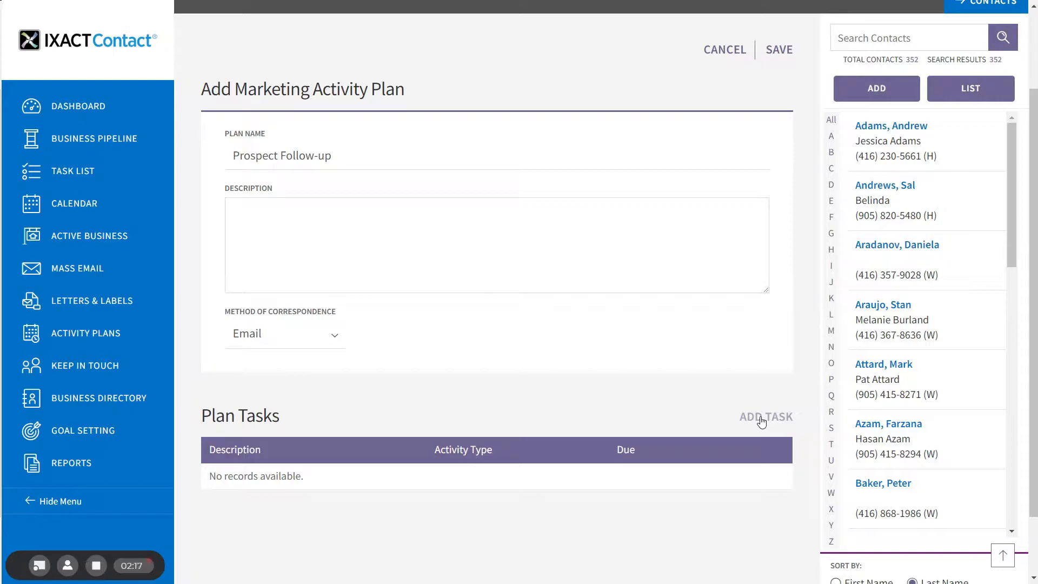
click(766, 418)
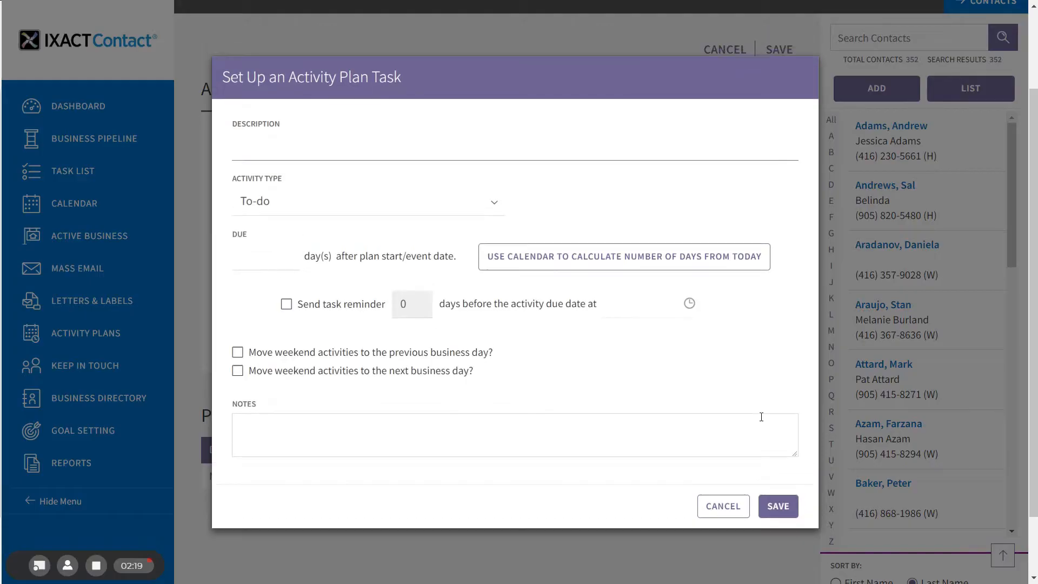
Step: Describe the task as 'Initial call', make it a Phone Call due 1 day after plan start
click(514, 146)
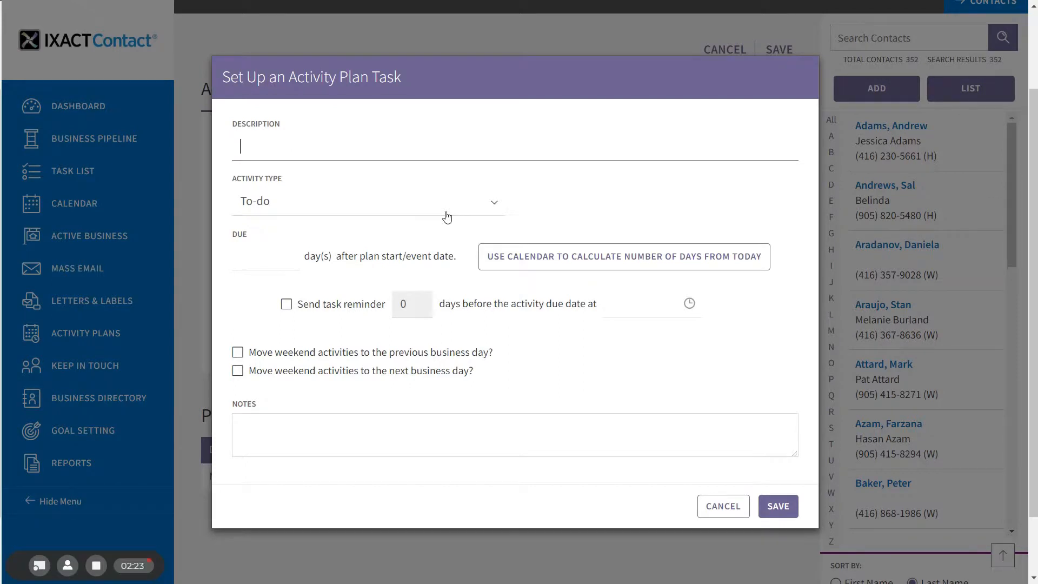
mouse_move(334, 152)
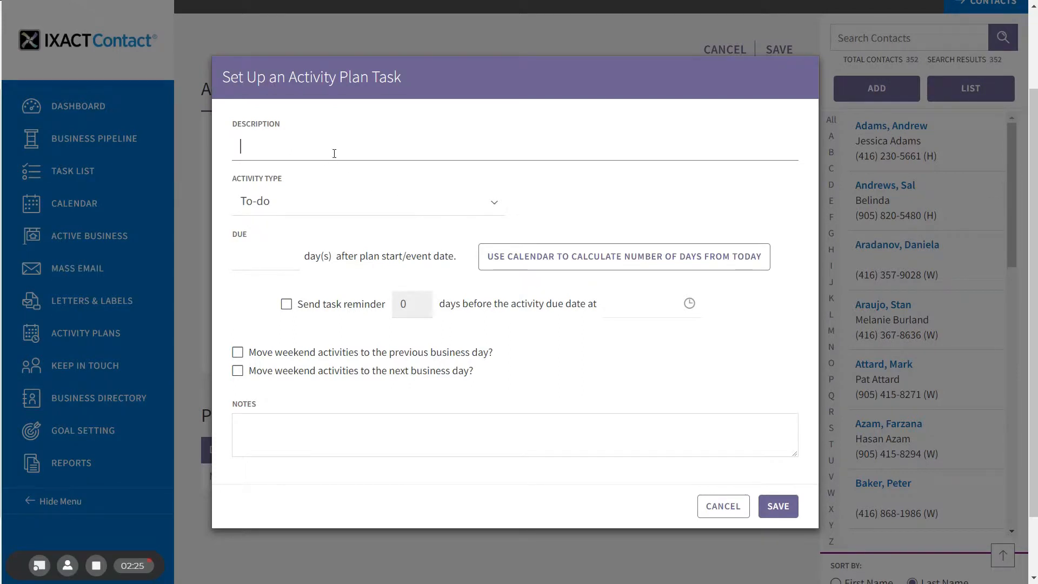
text(Initisla)
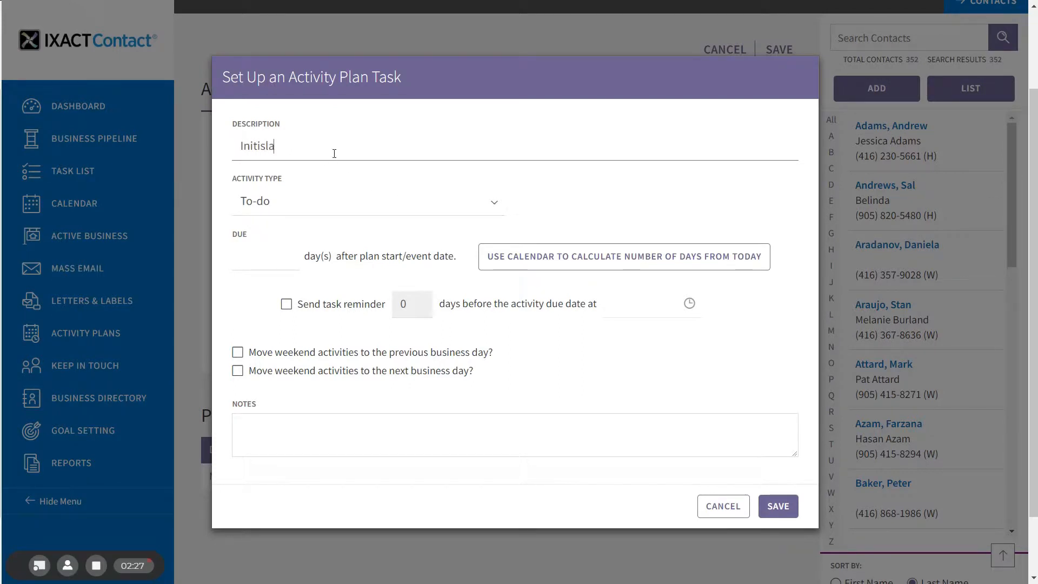
text(Initial ca)
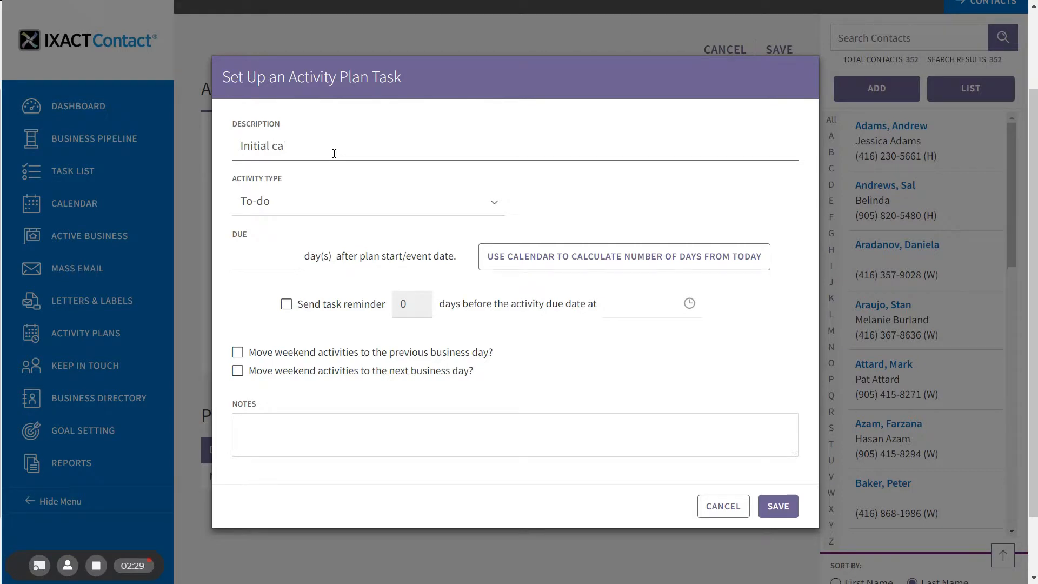
text(ll)
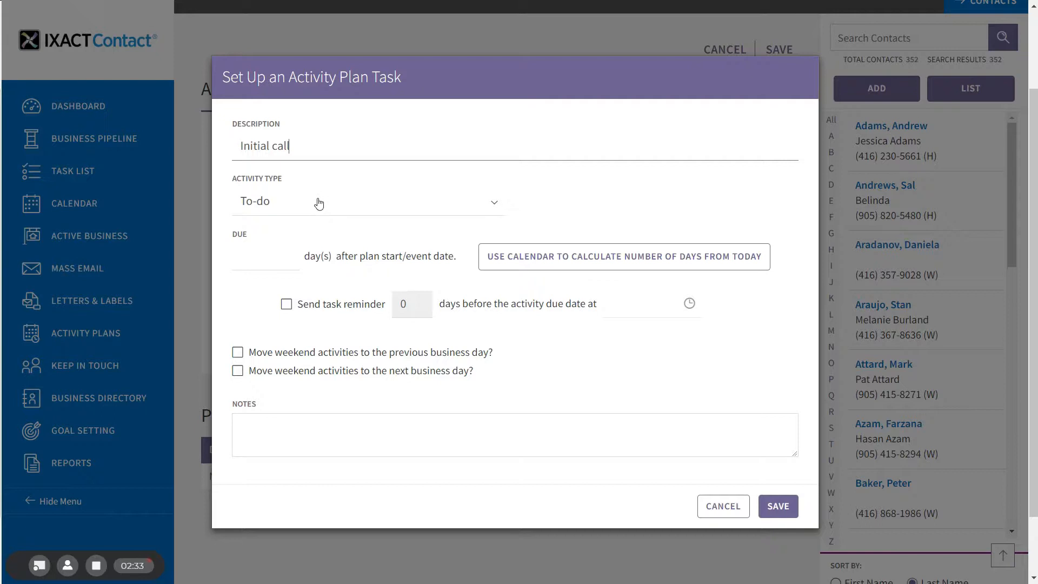
click(365, 201)
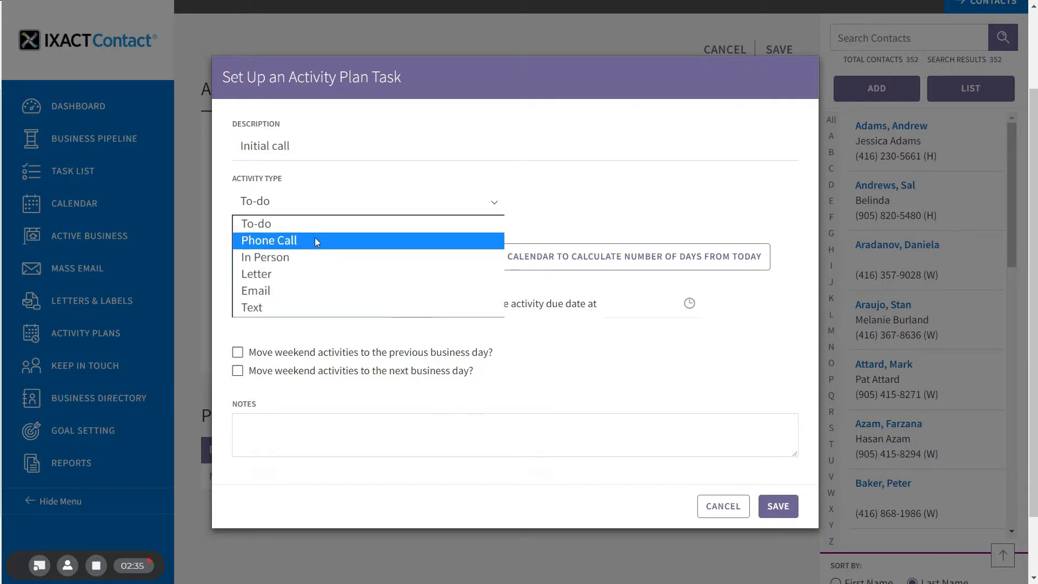
click(269, 240)
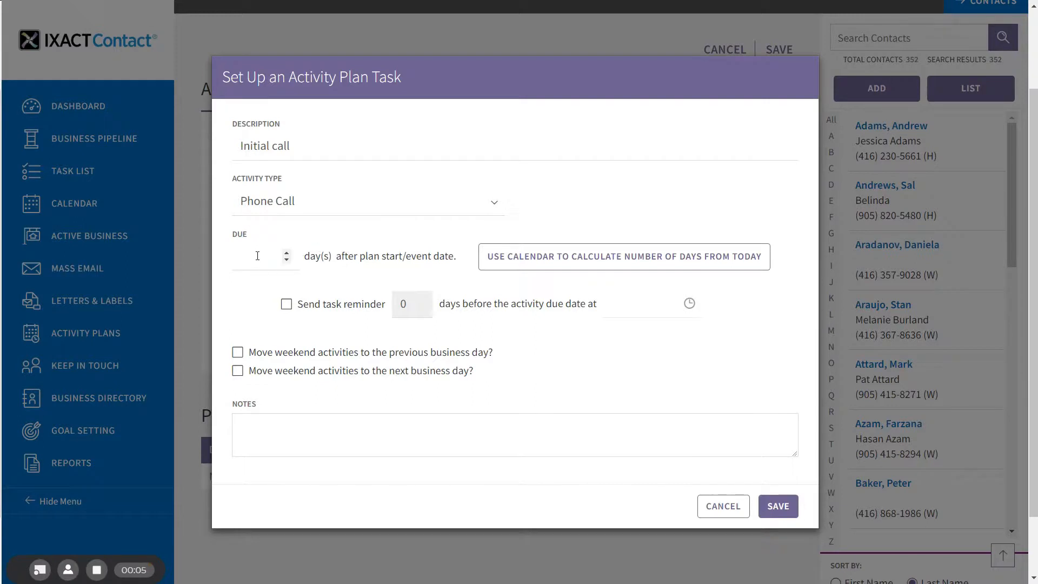
text(1)
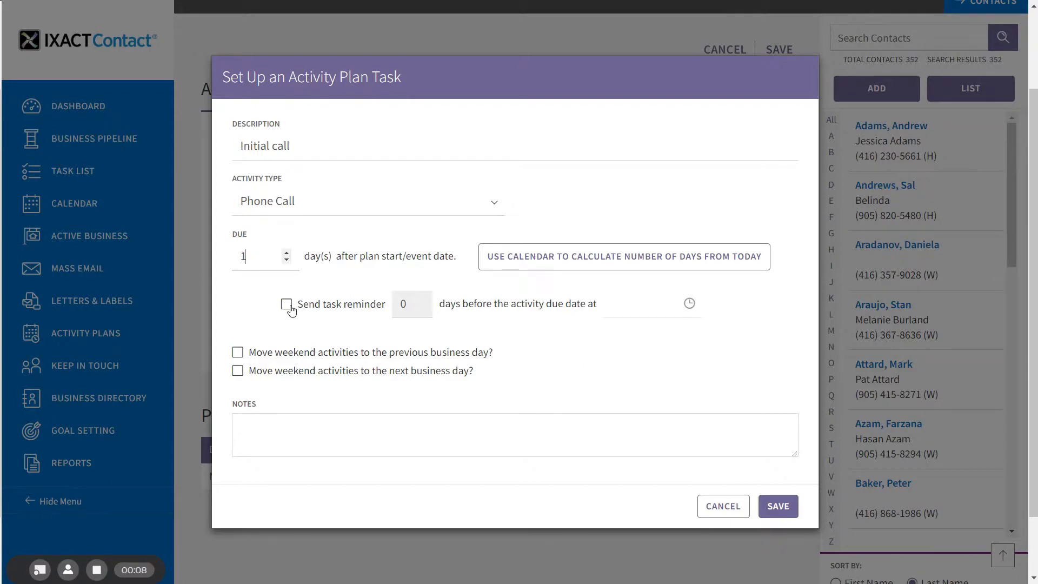
Step: Add an 8:00 AM reminder 1 day before, move weekend tasks to the next business day, and save the task
click(285, 304)
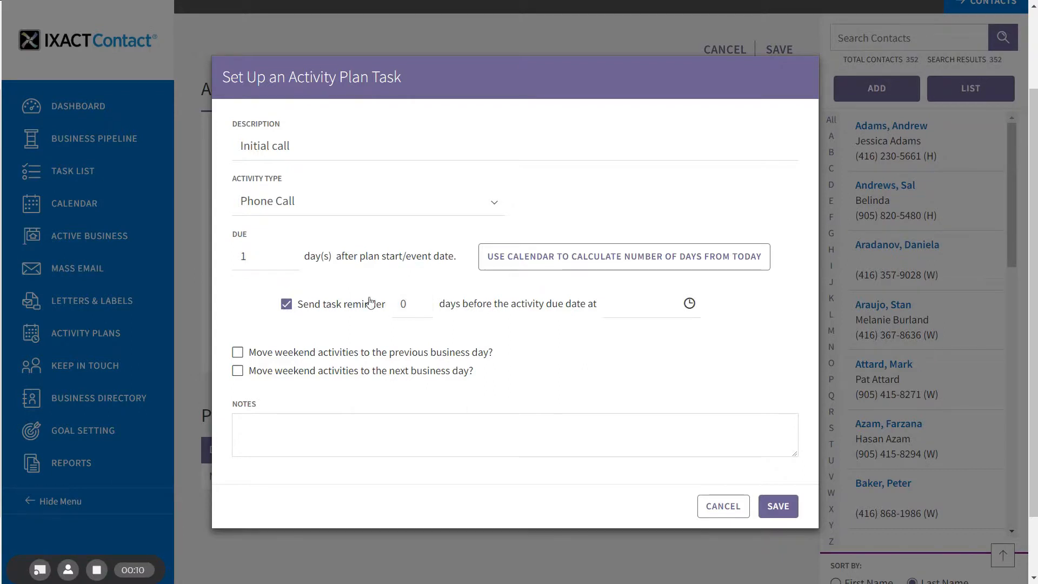
click(419, 299)
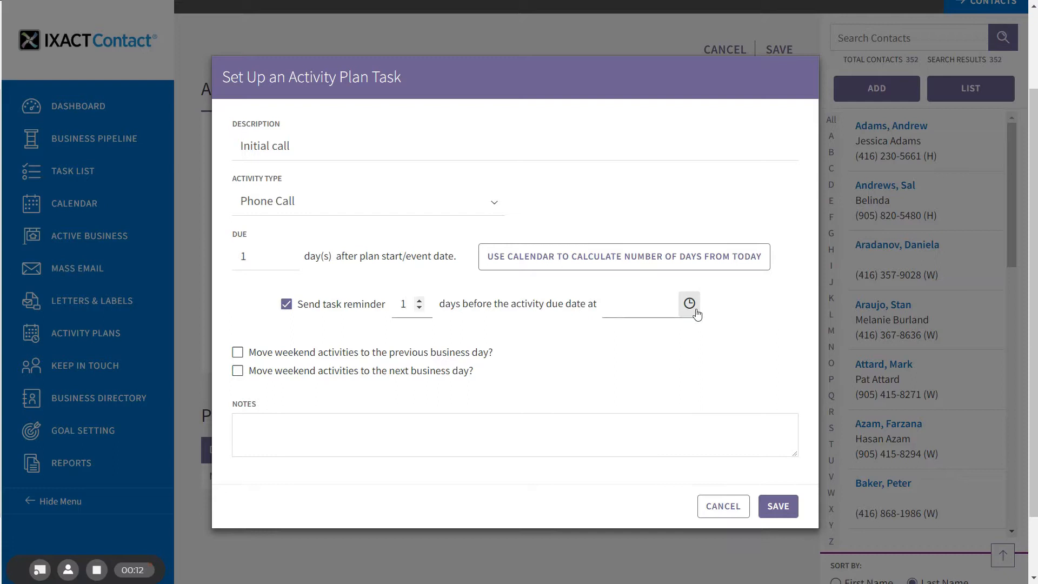
click(689, 303)
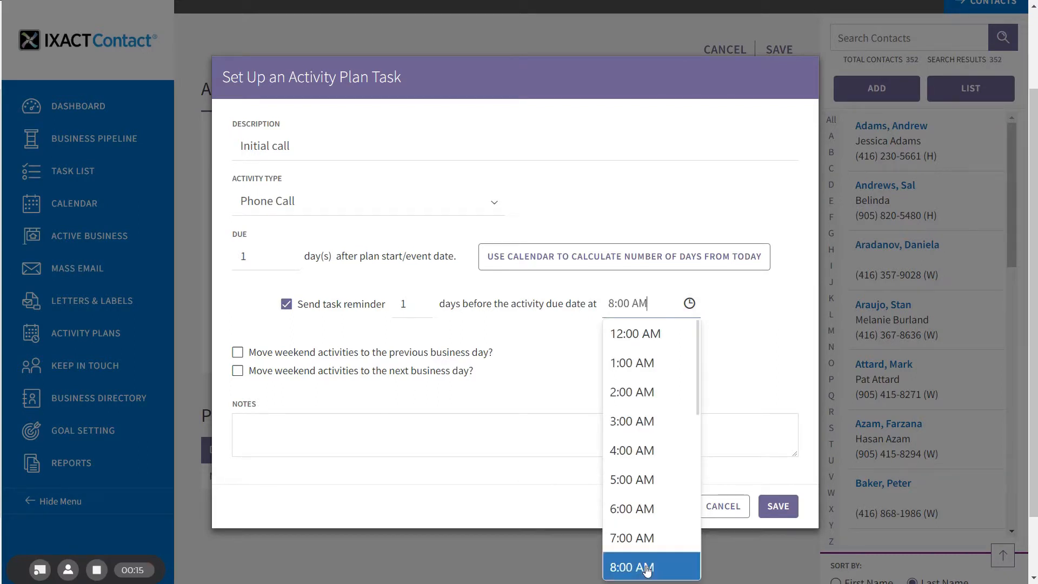
click(630, 567)
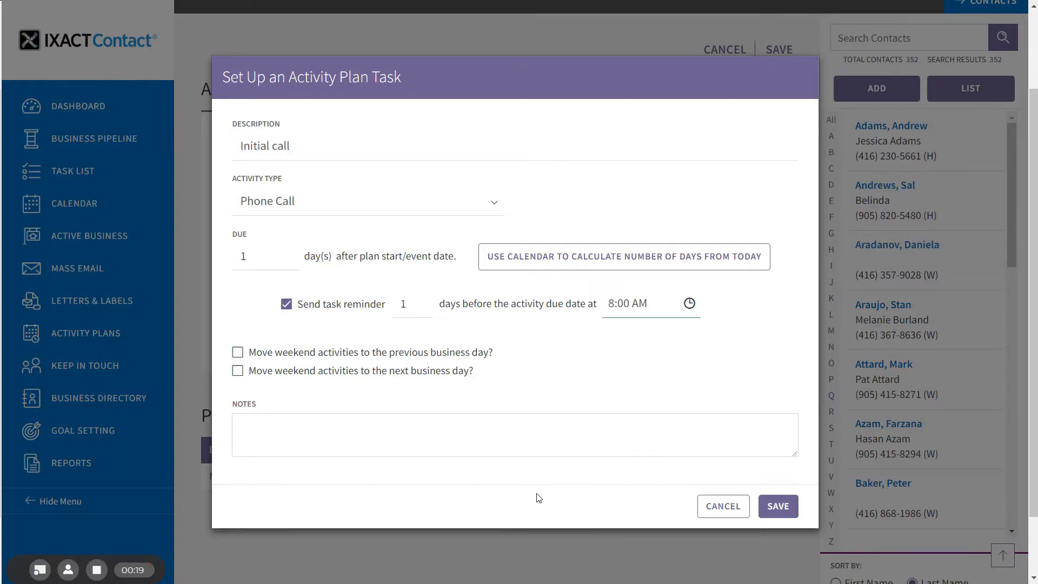
mouse_move(523, 487)
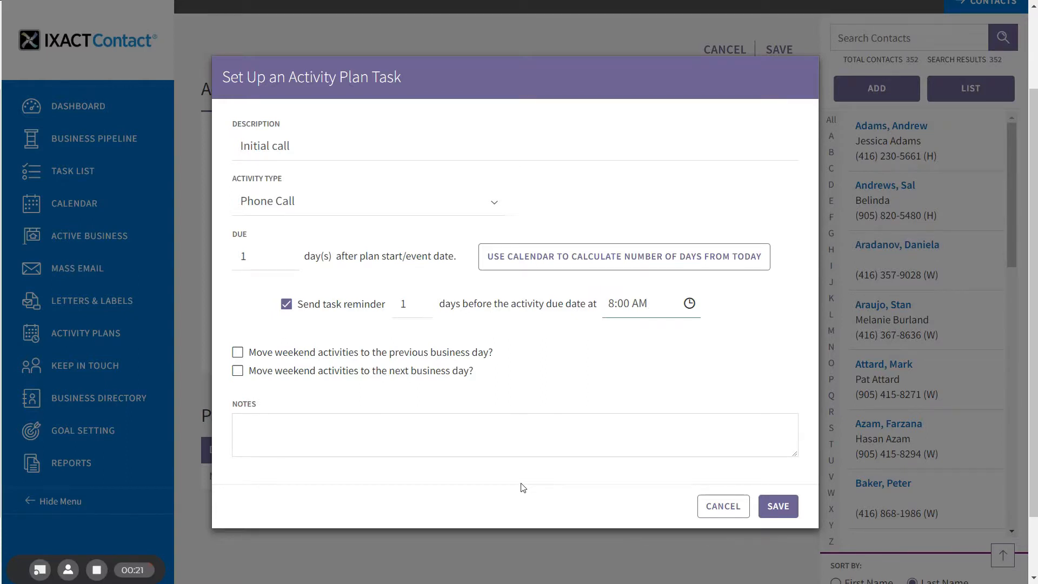
mouse_move(518, 474)
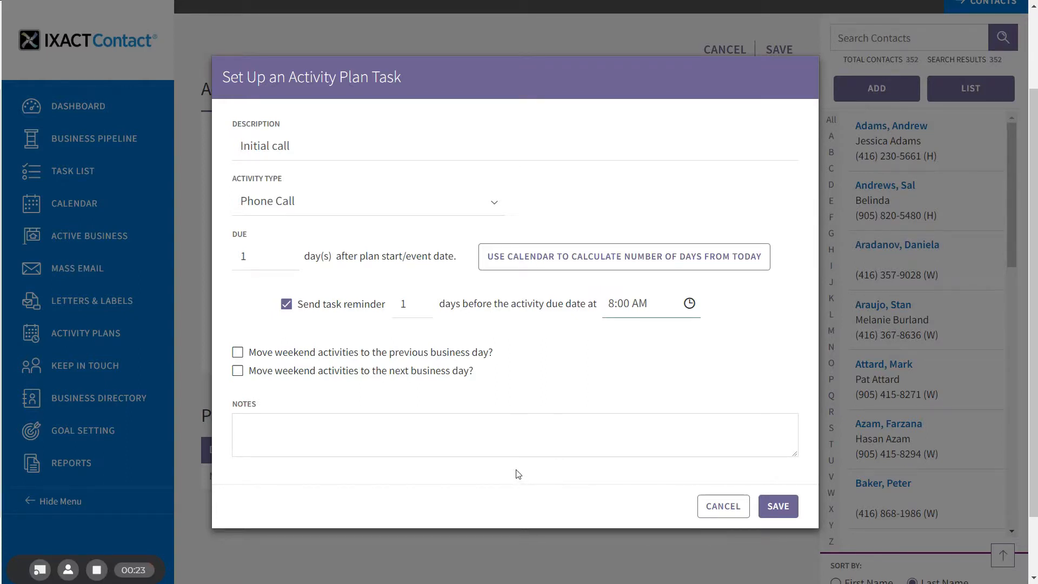
click(626, 302)
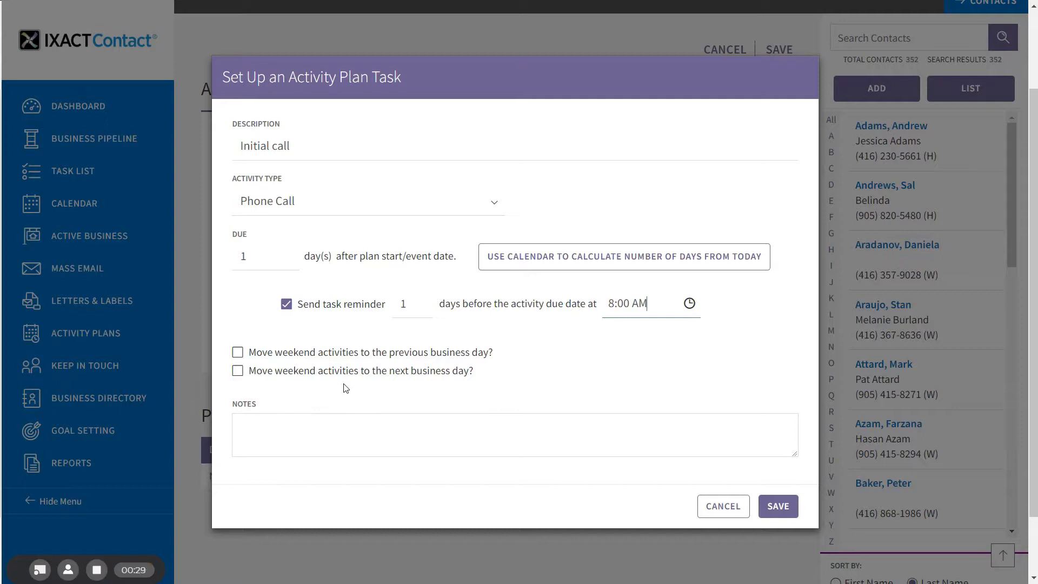
mouse_move(238, 351)
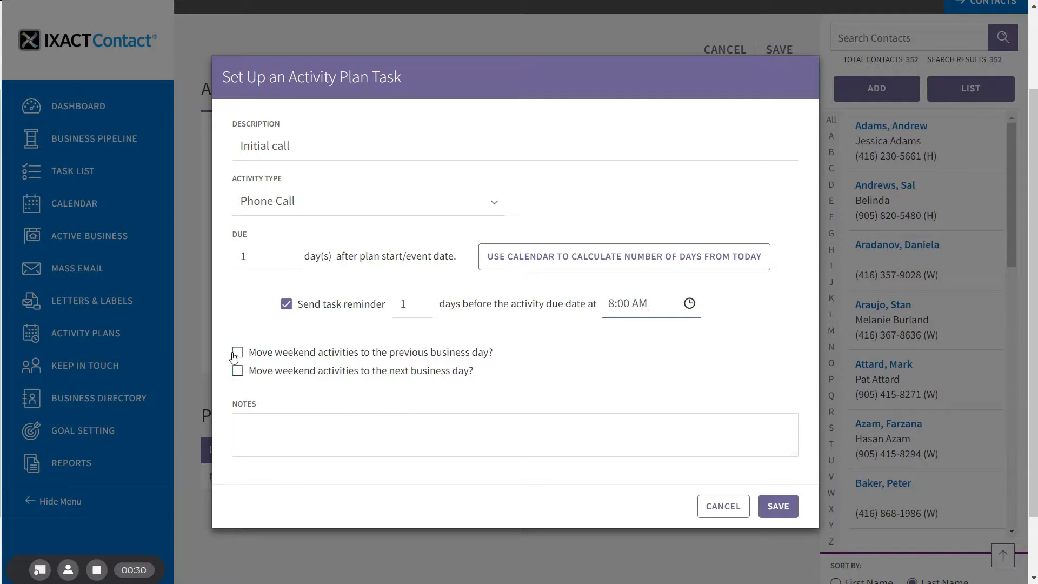
click(237, 352)
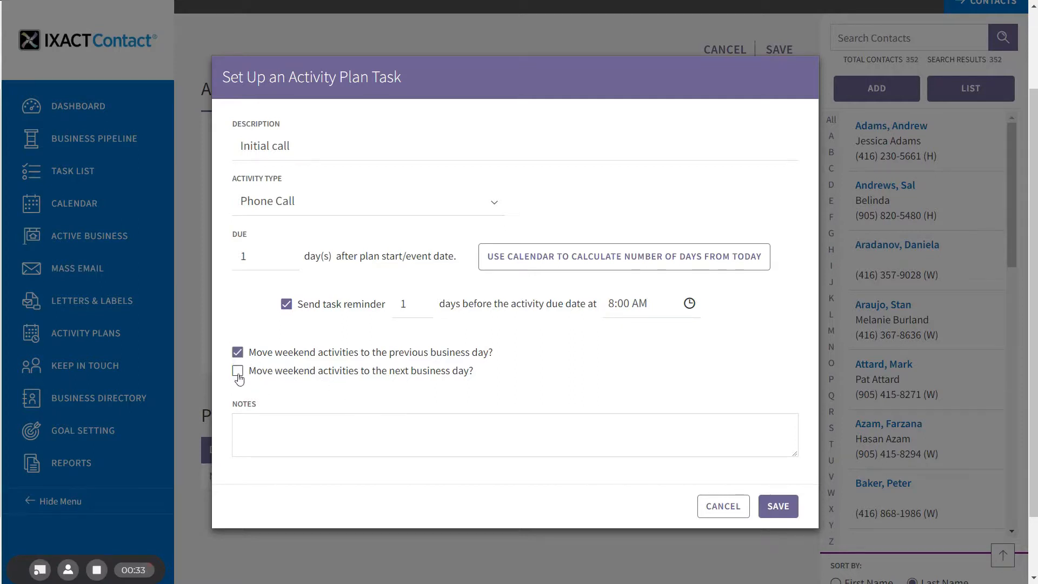
click(238, 371)
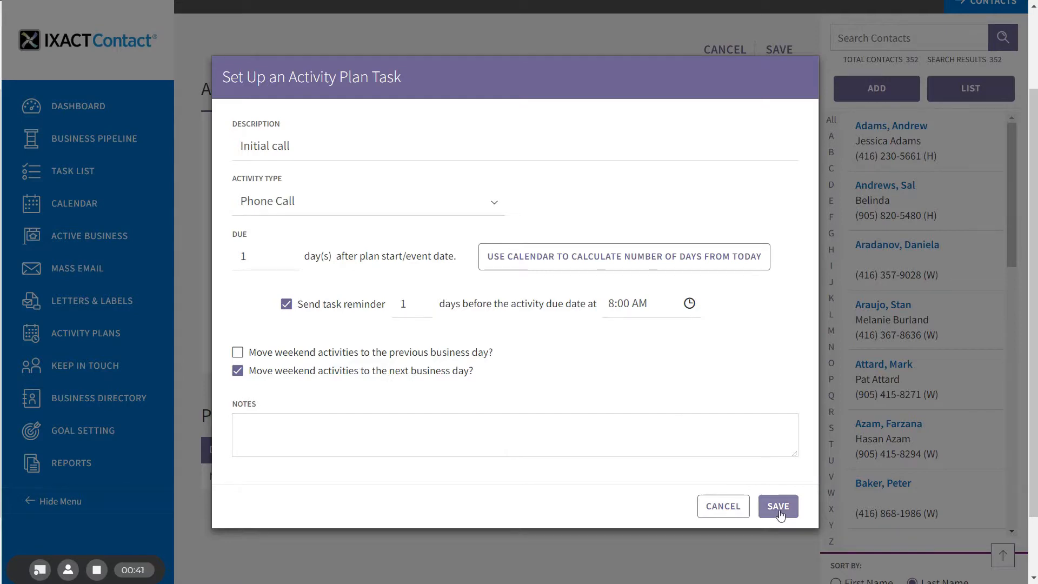
click(778, 506)
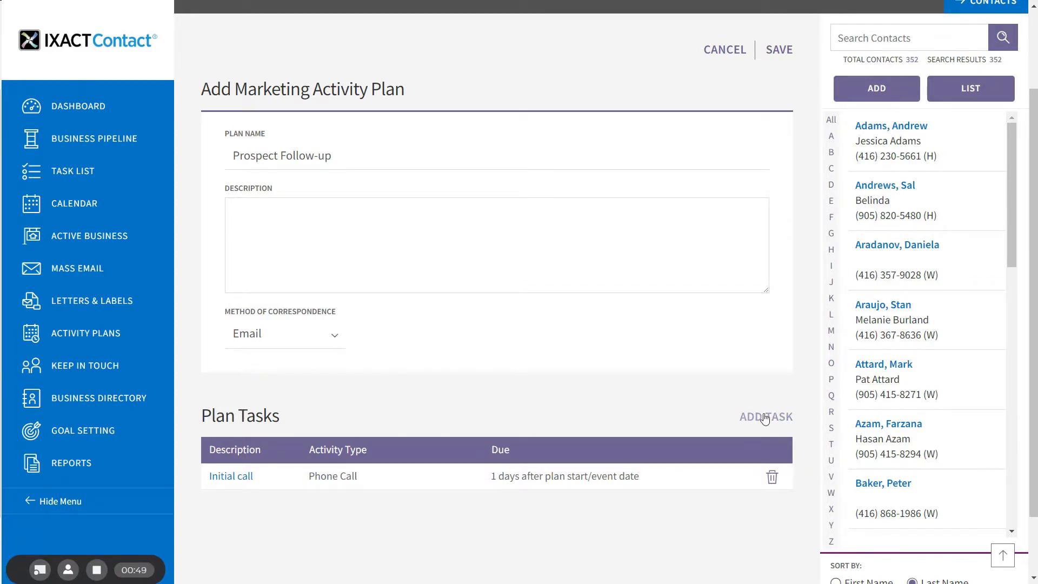
Step: Add a second task named 'Email 1' with Email as its activity type, keeping auto-send on
click(765, 416)
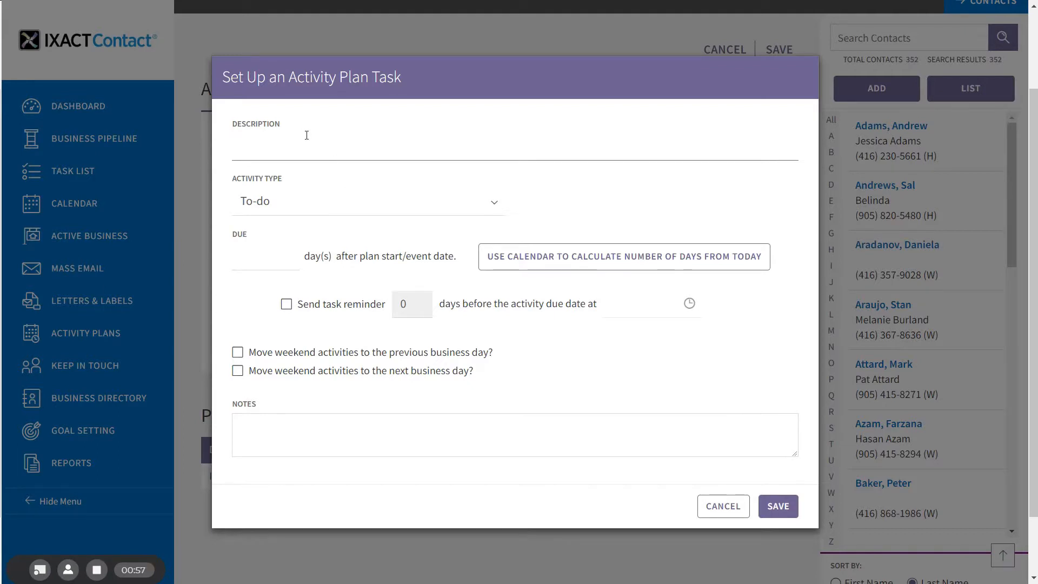
text(Email 1)
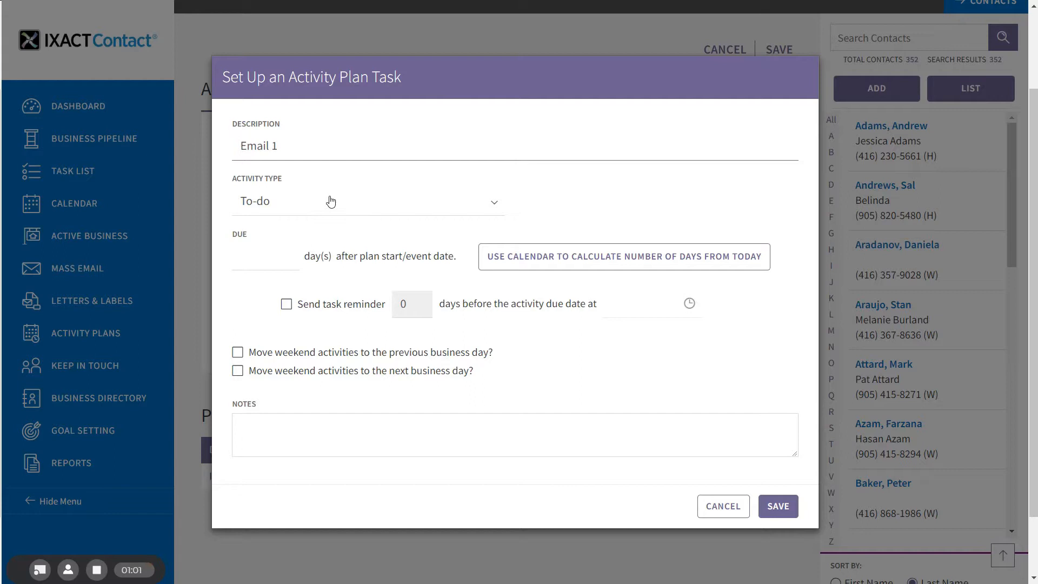
click(366, 202)
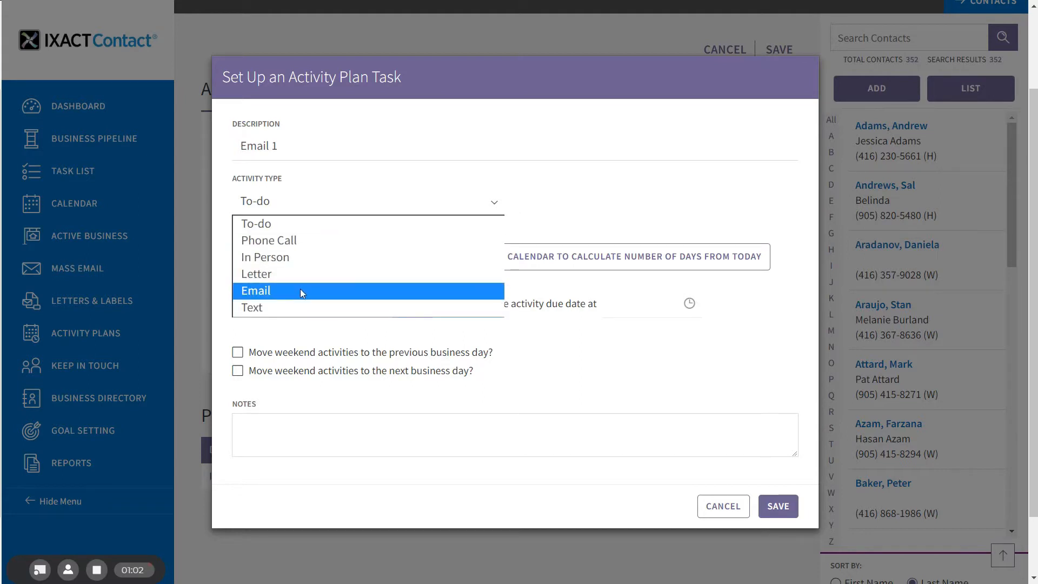
click(255, 290)
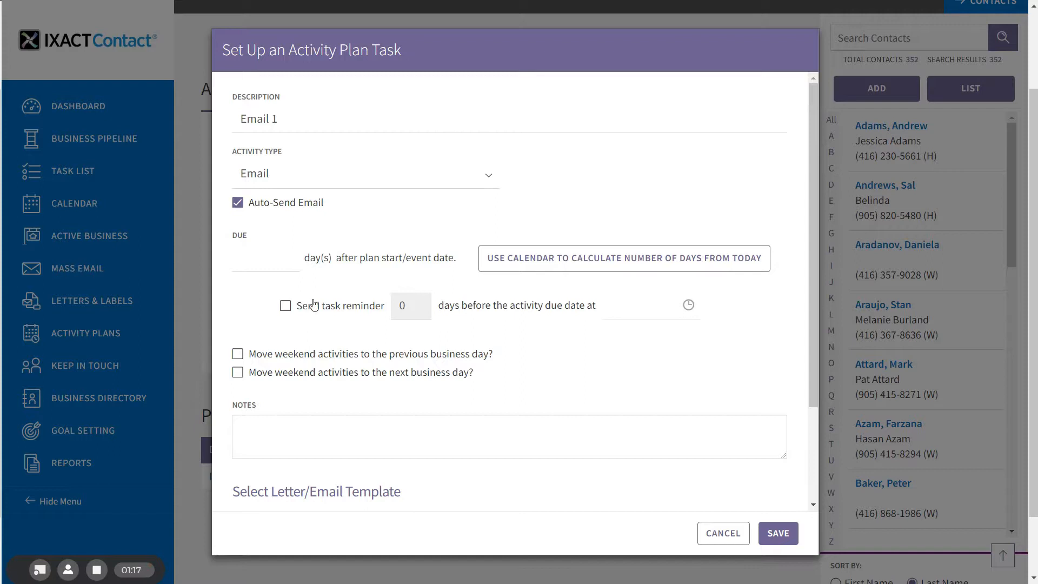
mouse_move(313, 302)
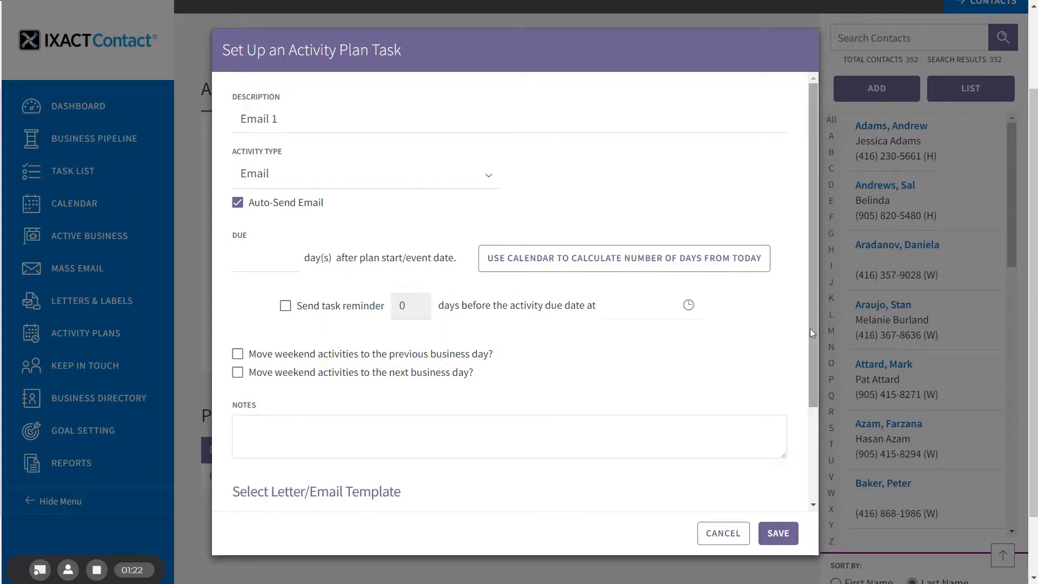
Step: Search templates for 'follow' and choose the Following up template for the task
scroll(down, 3)
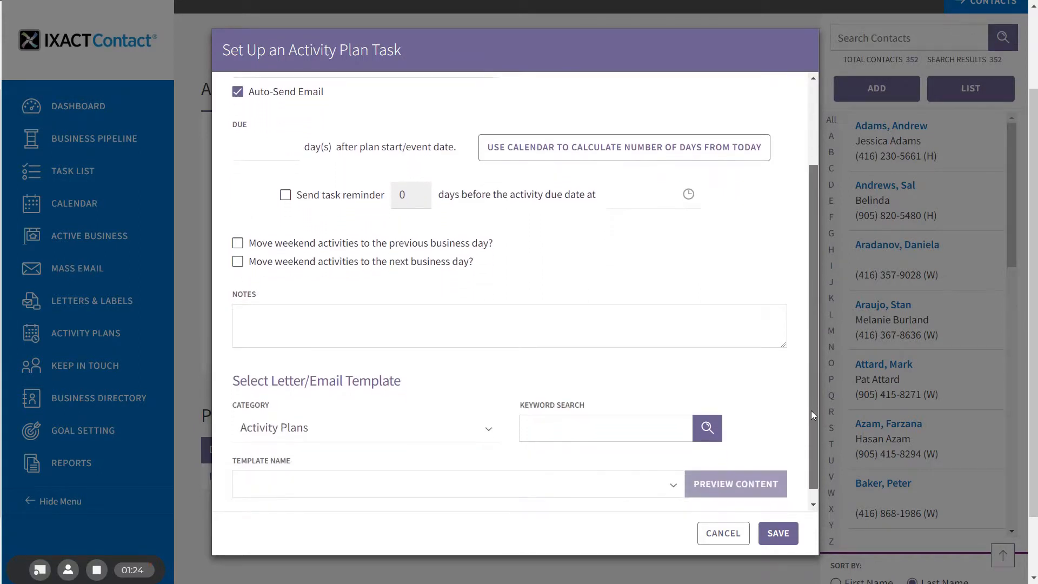
scroll(down, 3)
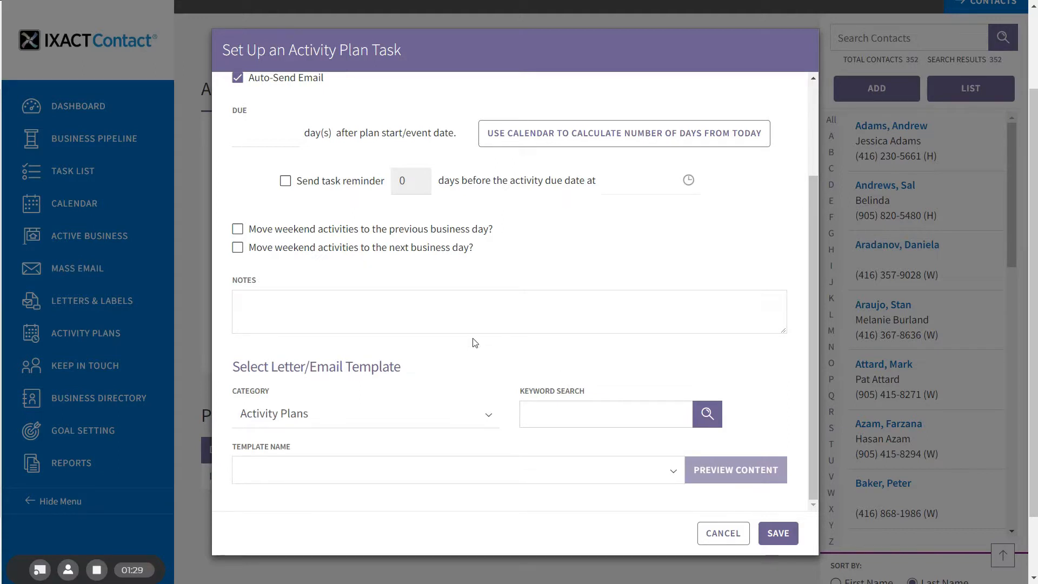
mouse_move(473, 340)
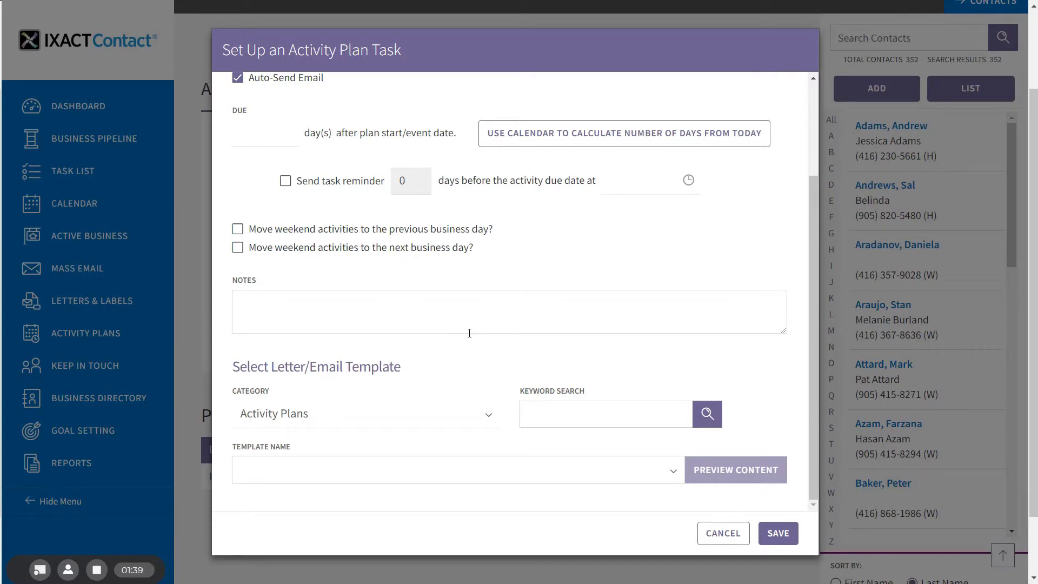
mouse_move(317, 396)
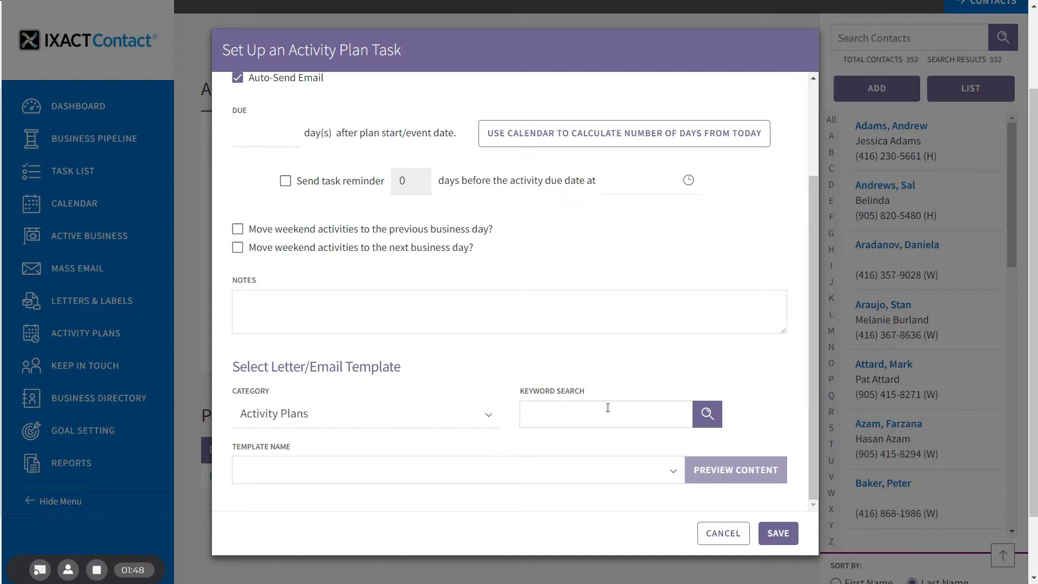
click(606, 415)
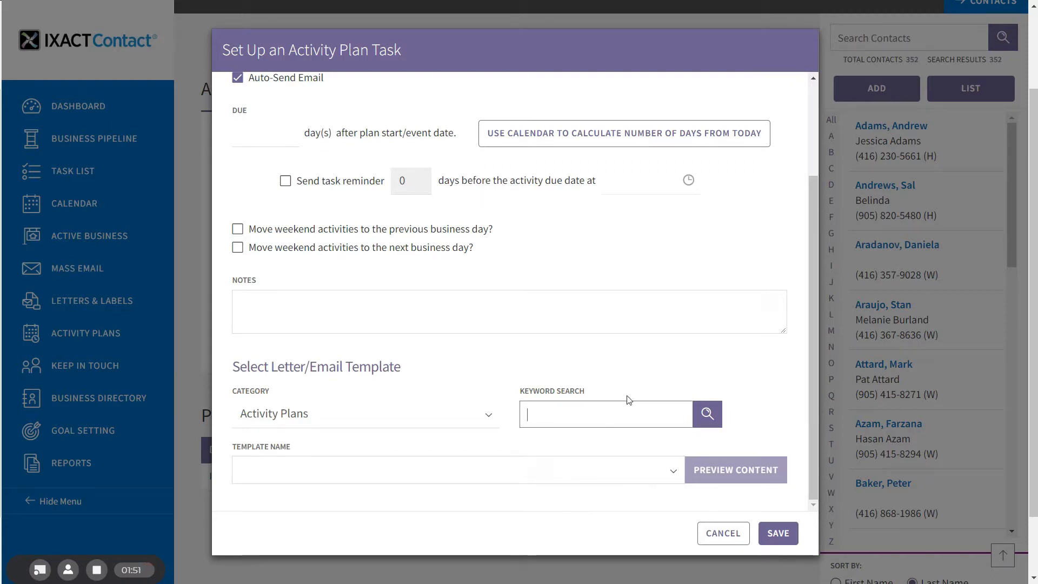
text(fold)
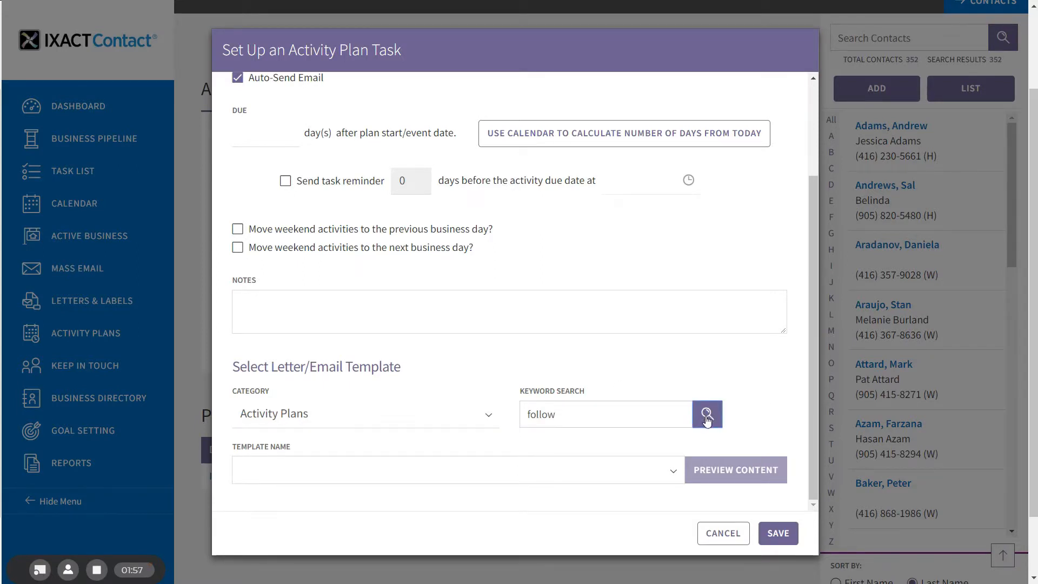
click(706, 414)
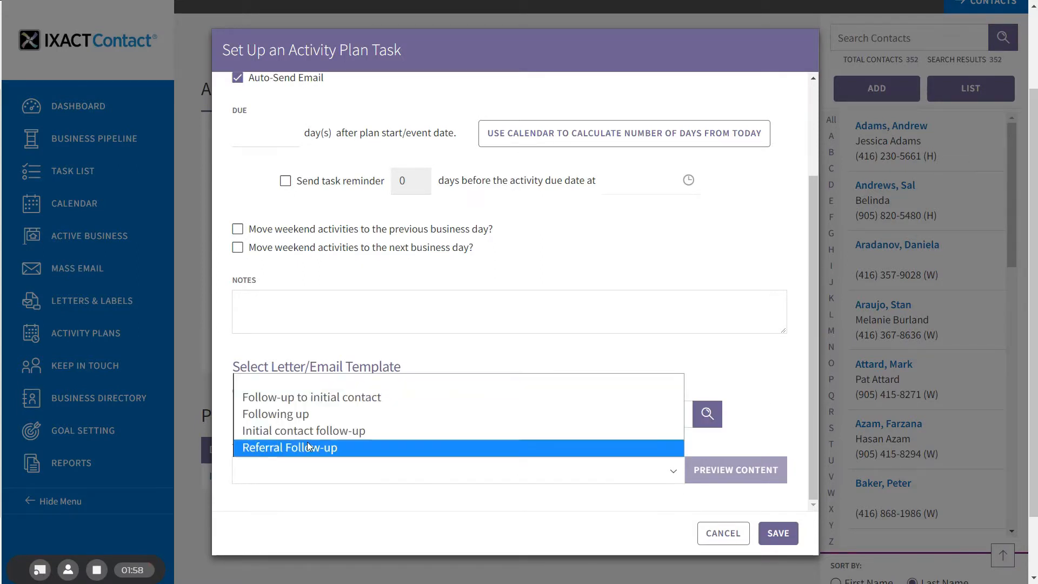
click(304, 431)
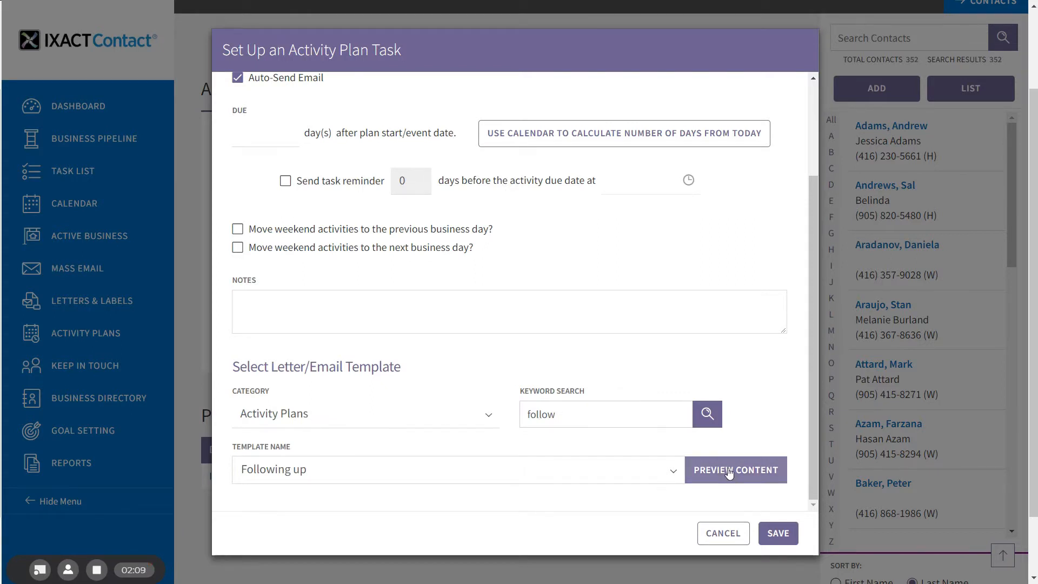
Step: Preview the Following up template's message and close the preview
click(736, 469)
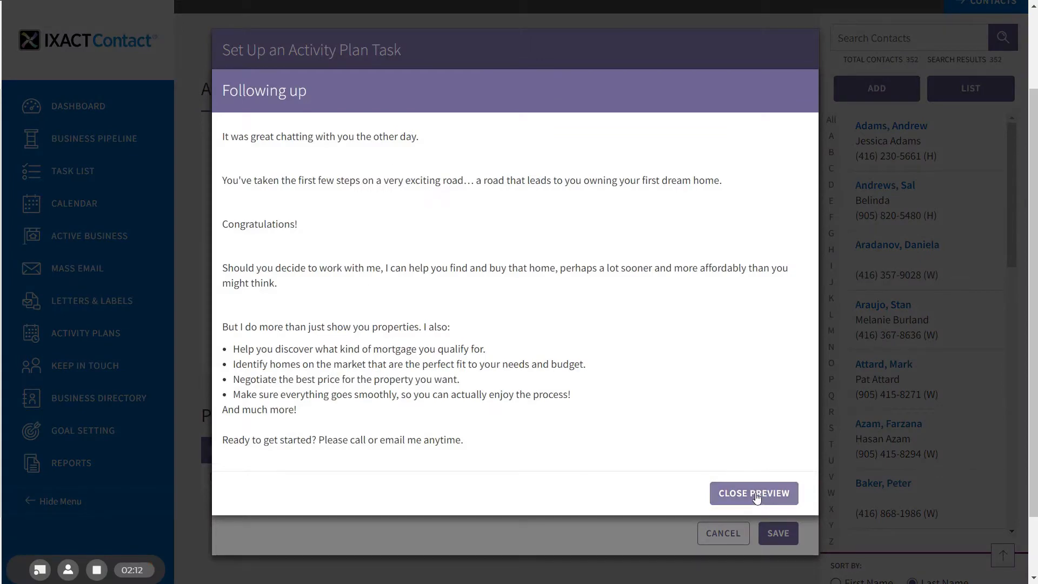
click(754, 493)
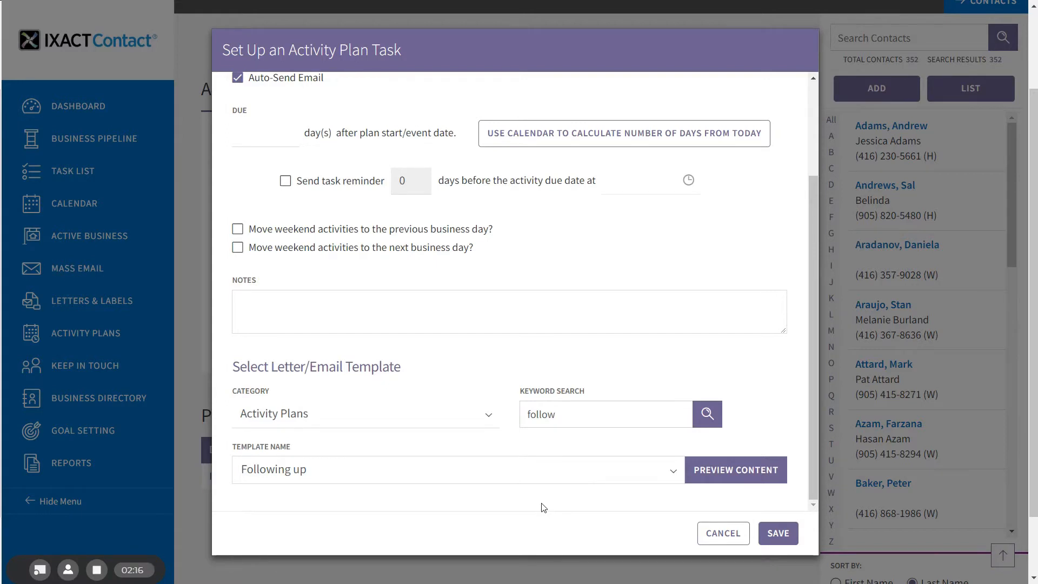
Step: Set the missing Due days to 4 and save the Email 1 task to the plan
click(778, 533)
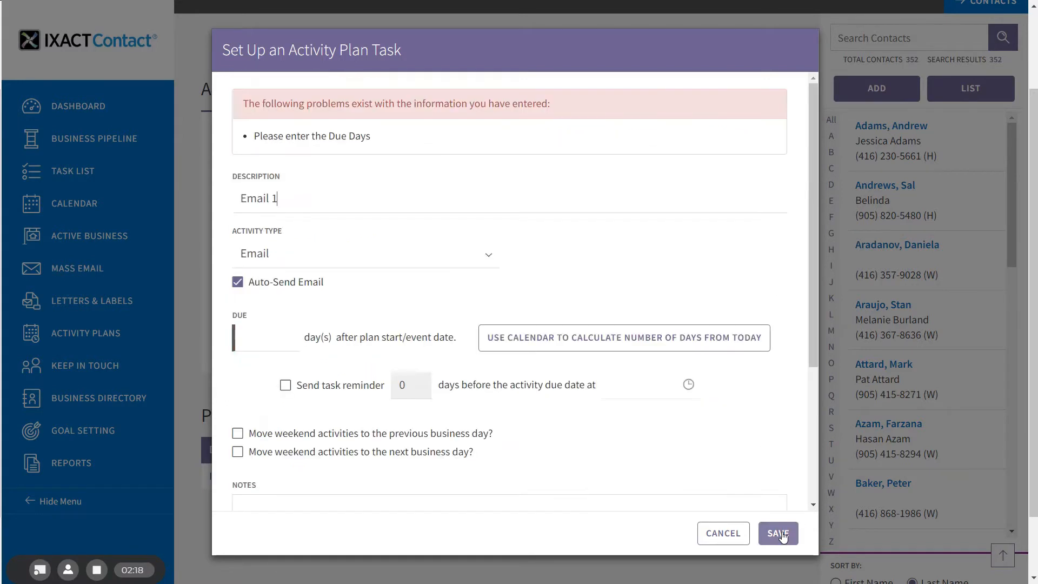
click(265, 337)
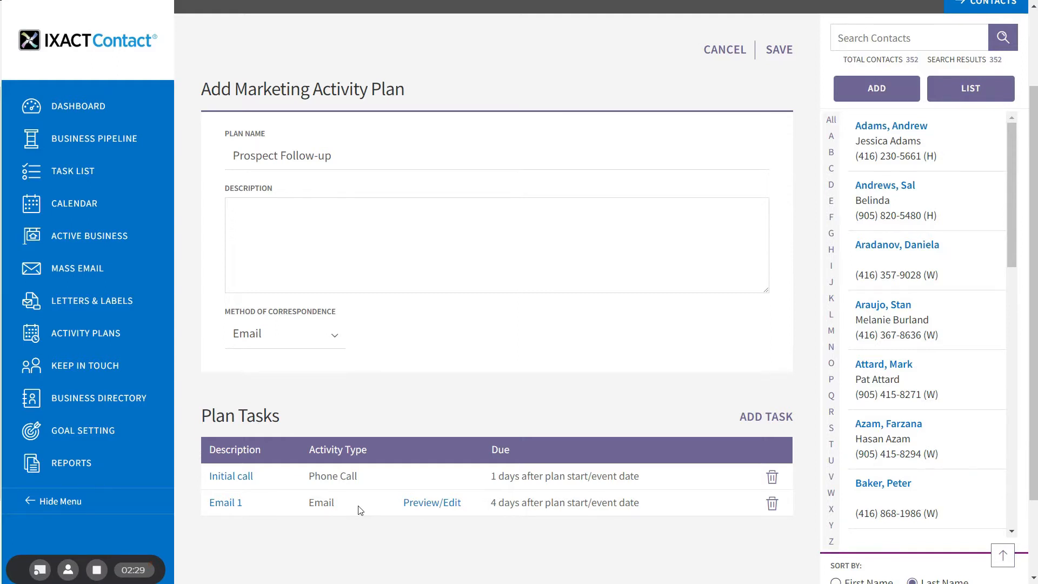
mouse_move(381, 500)
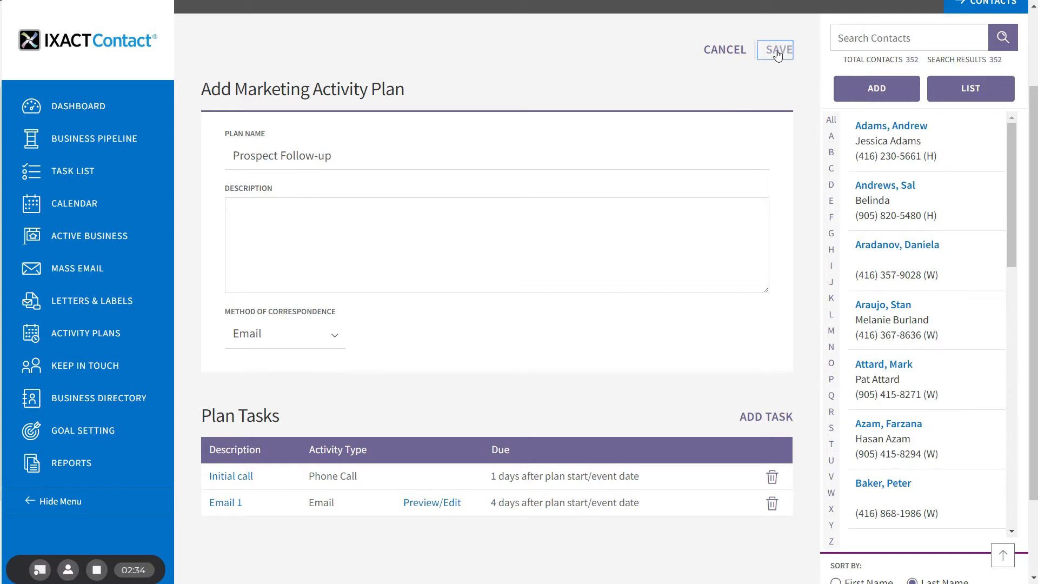
Step: Save the Prospect Follow-up plan so it appears in the Marketing Plans list
click(777, 49)
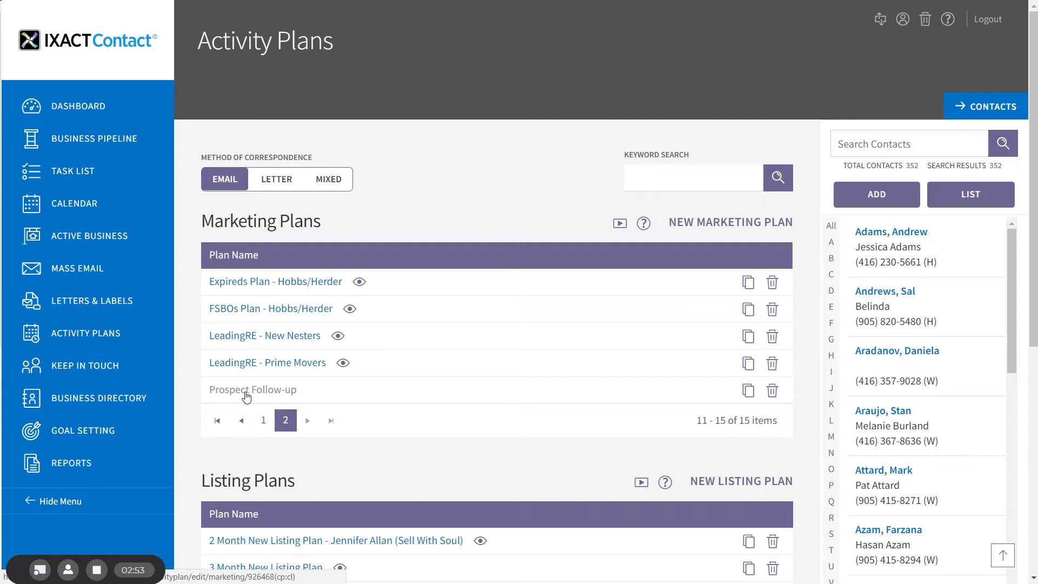
Step: Reopen Prospect Follow-up, review the Initial call task, cancel its deletion, and save the plan again
click(252, 389)
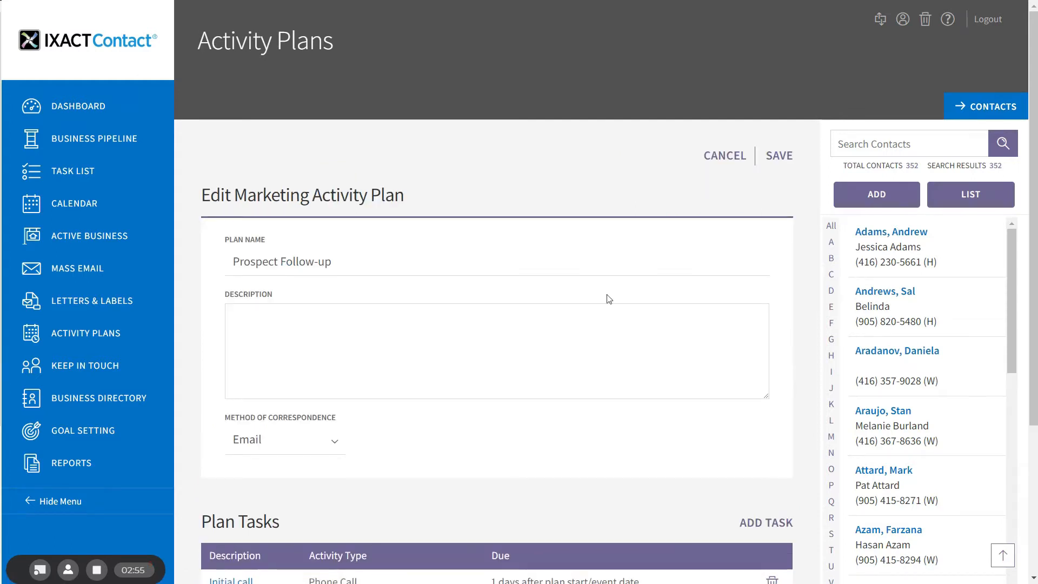
scroll(down, 3)
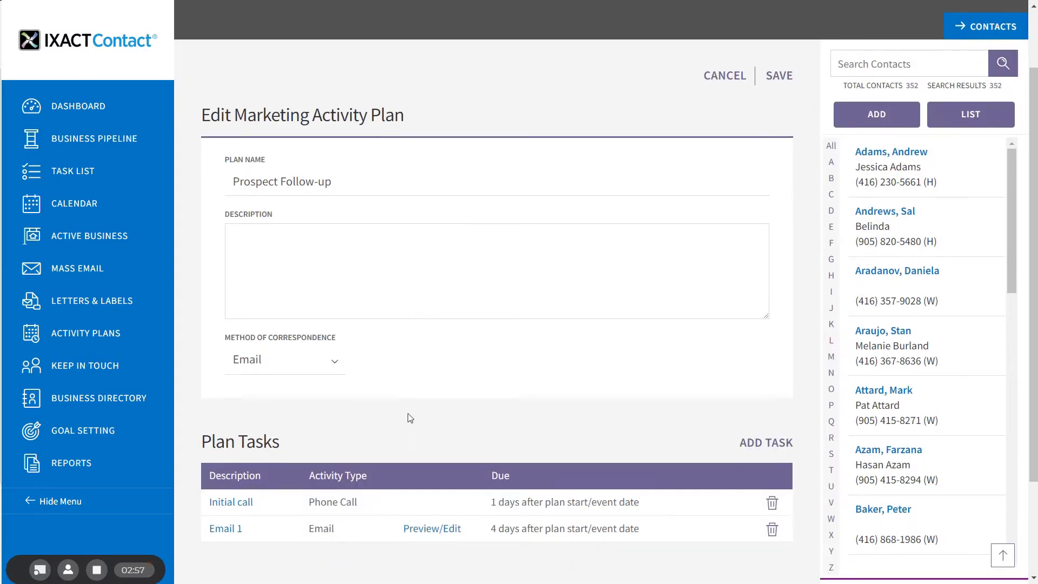
mouse_move(404, 475)
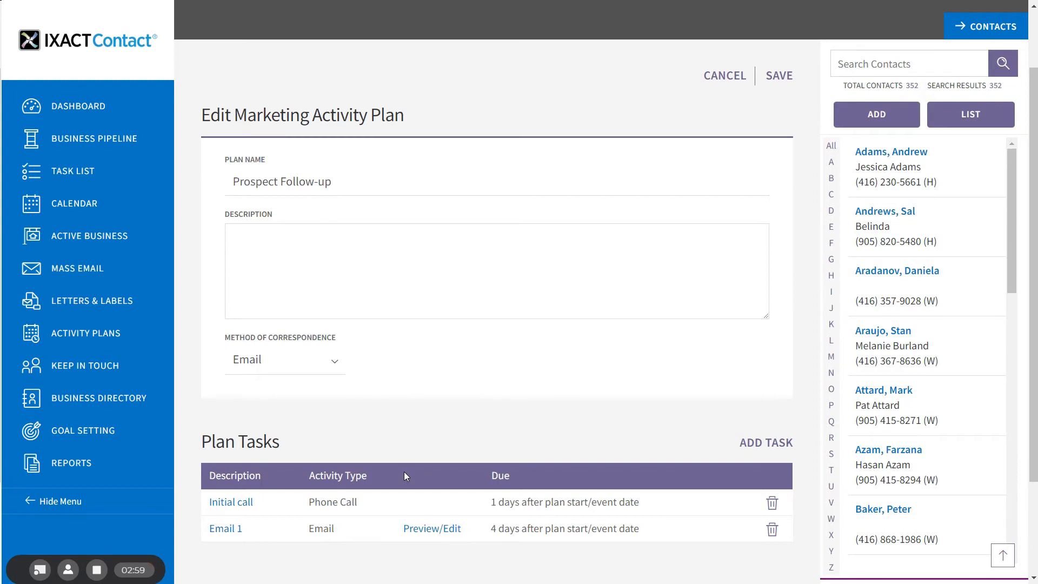
mouse_move(812, 525)
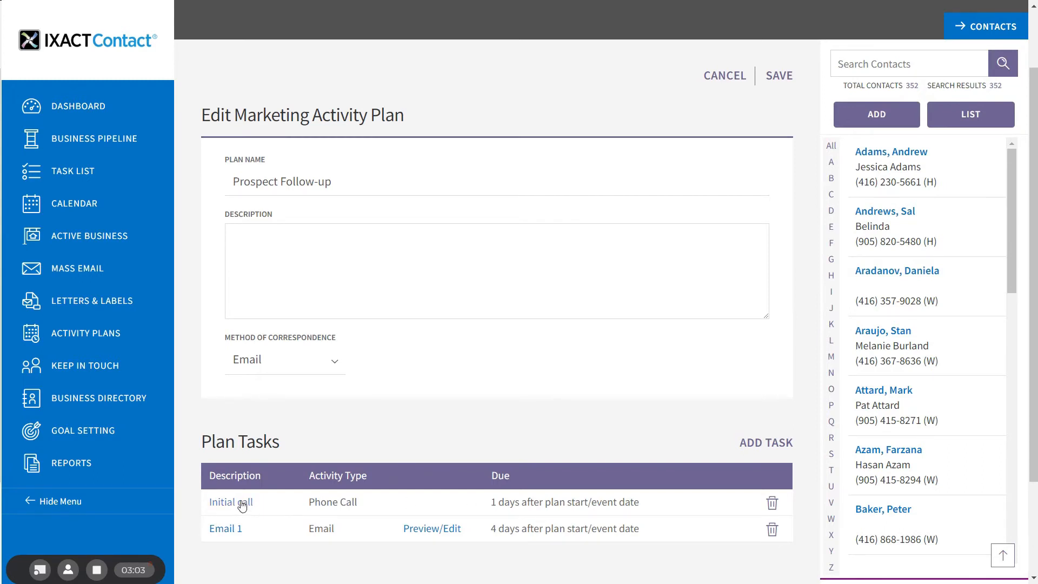
click(222, 501)
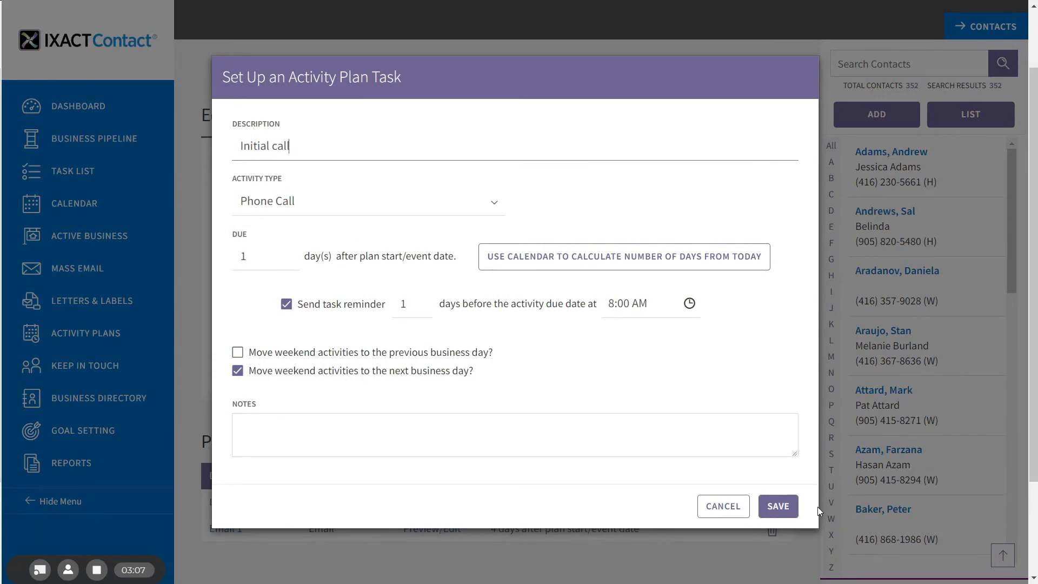
click(777, 506)
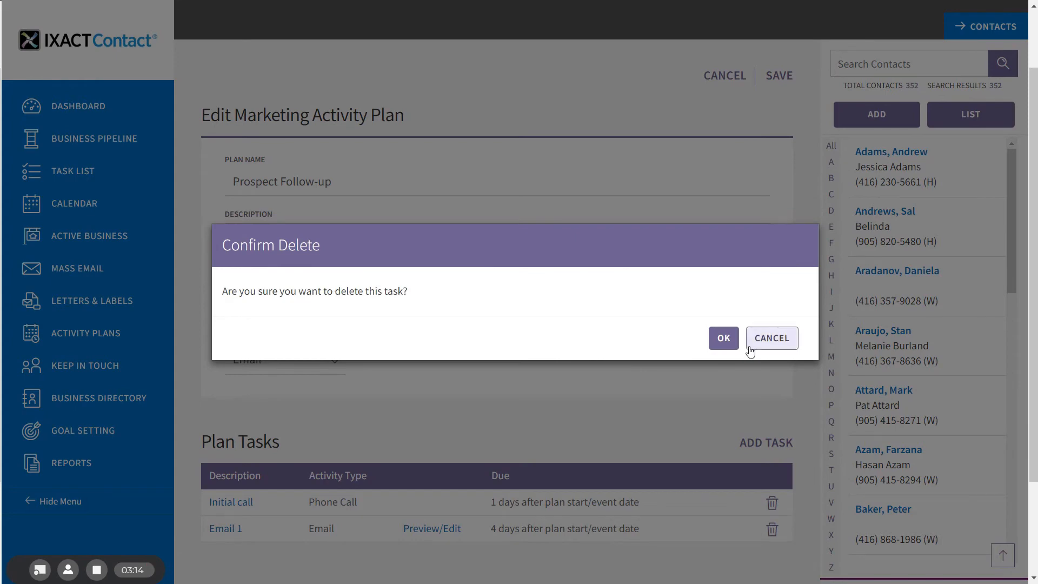
click(771, 338)
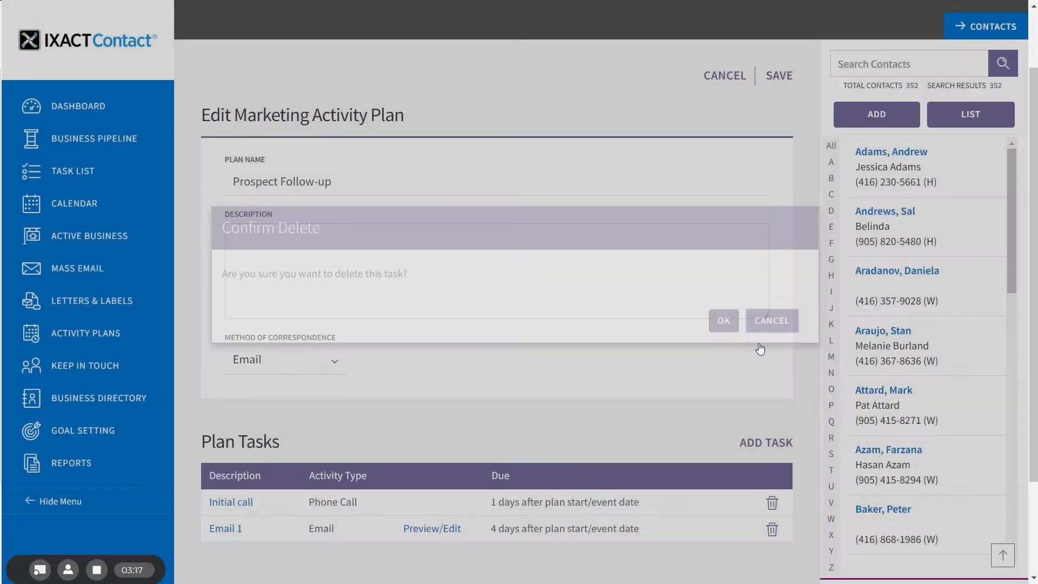
click(771, 320)
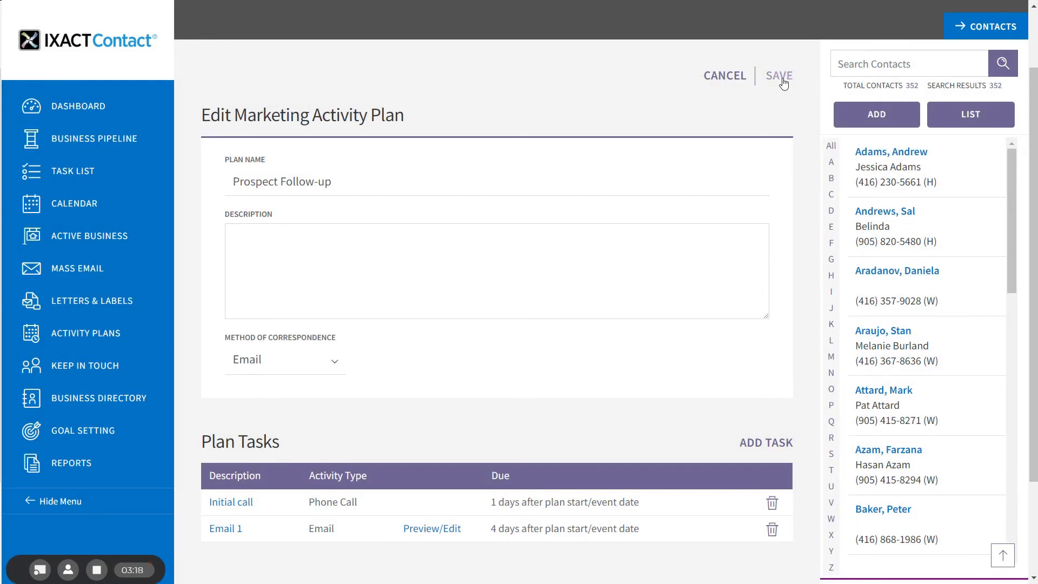